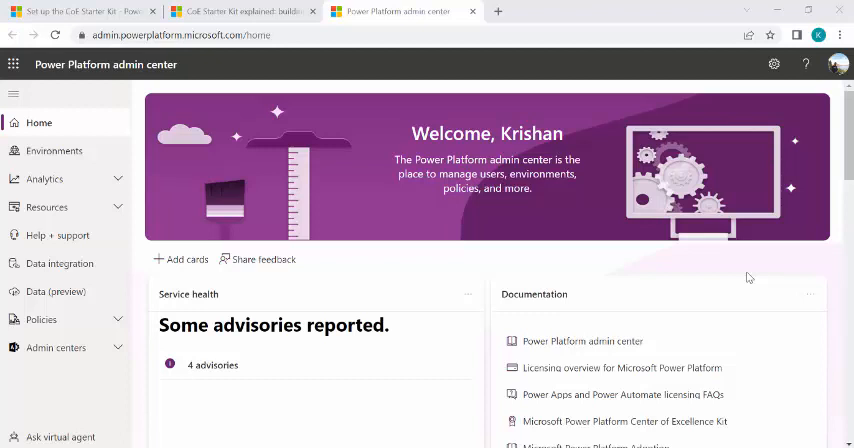
mouse_move(455, 108)
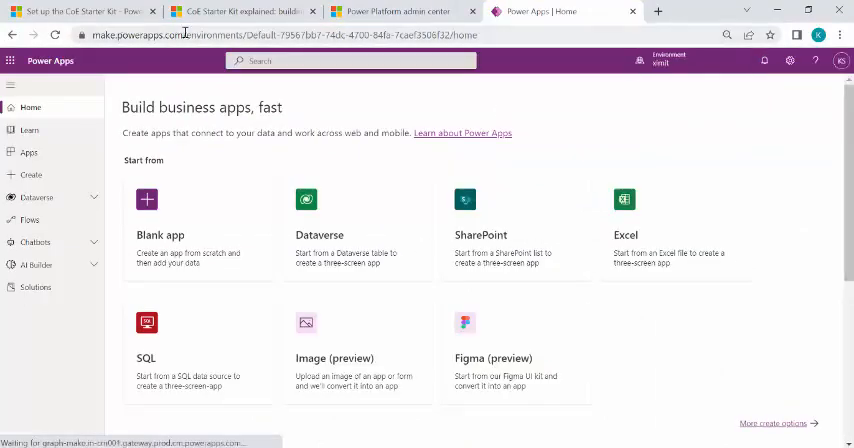
- Open the Power Platform admin center in a new tab via the Power Apps settings gear
left_click(789, 61)
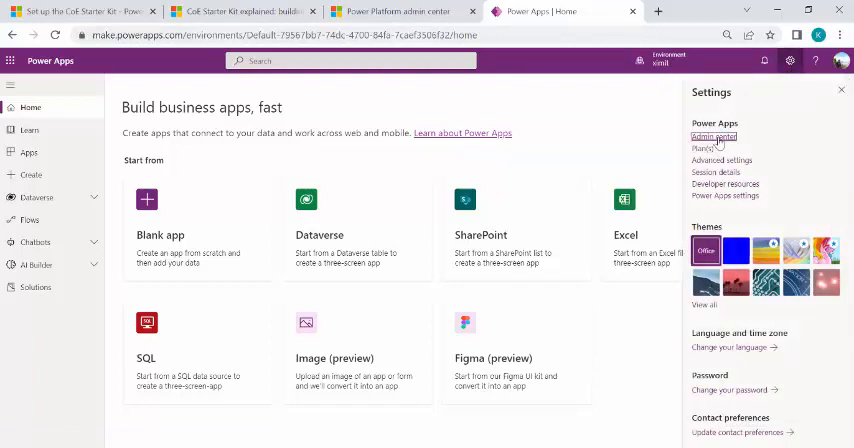
left_click(714, 137)
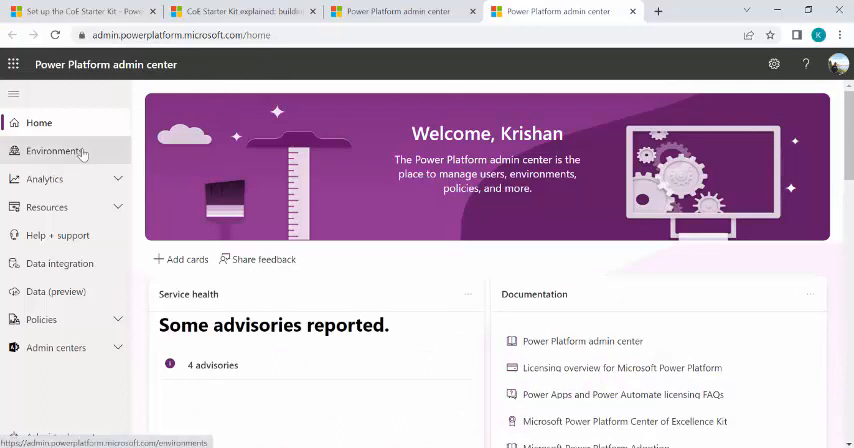
mouse_move(54, 150)
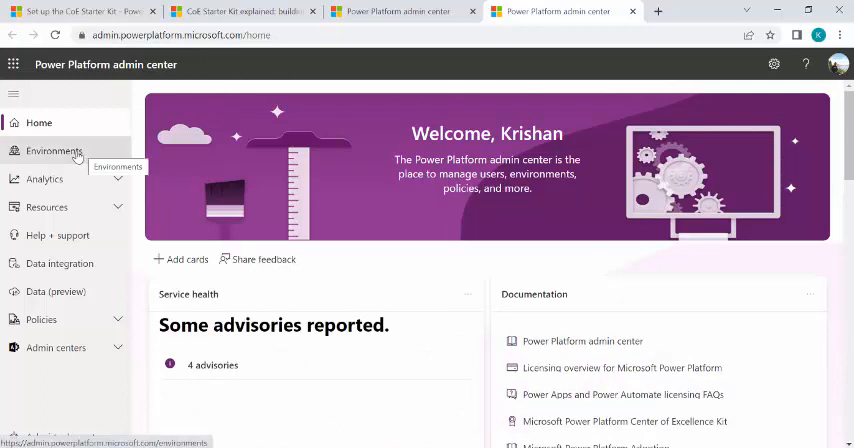
left_click(54, 150)
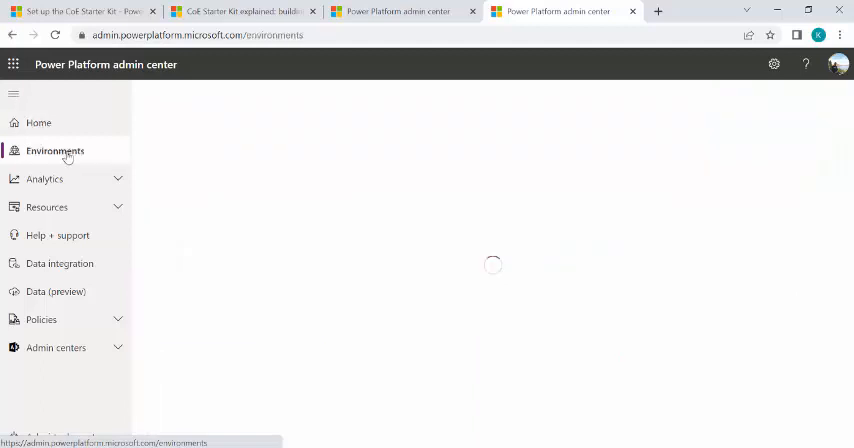
left_click(55, 151)
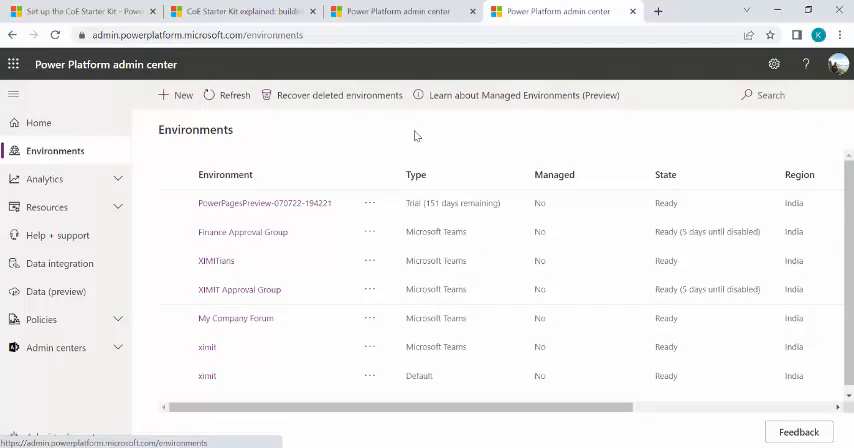
mouse_move(392, 138)
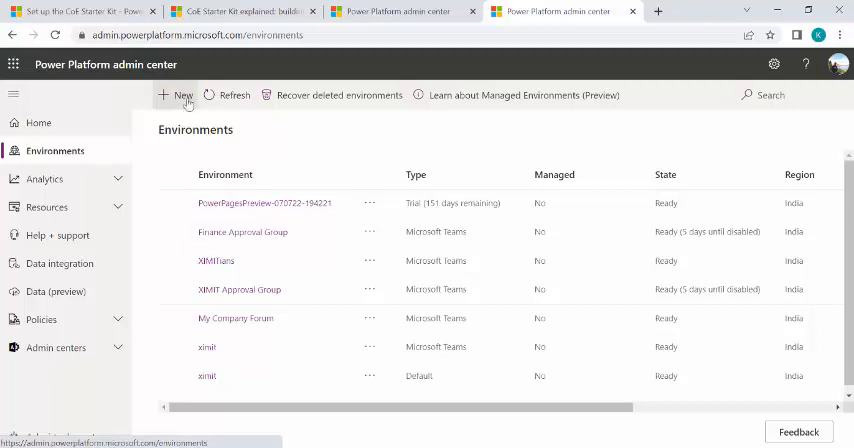
mouse_move(188, 101)
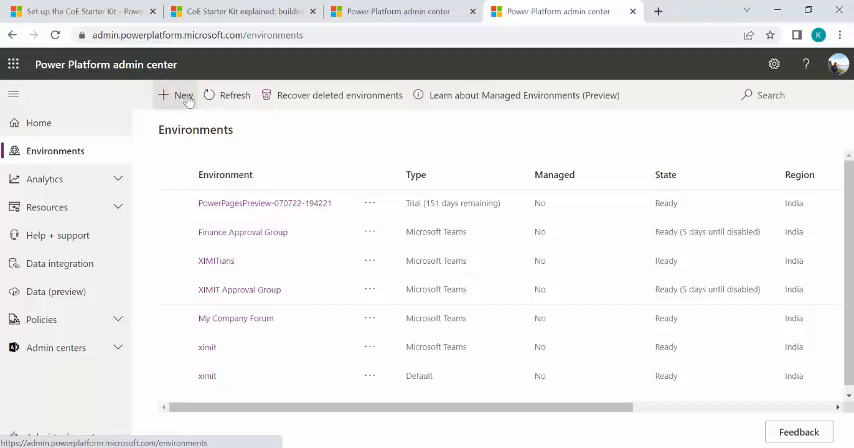
left_click(183, 95)
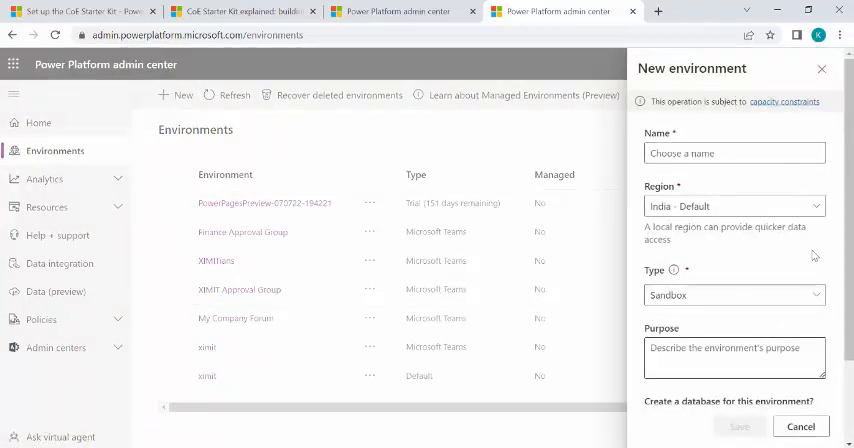
left_click(734, 294)
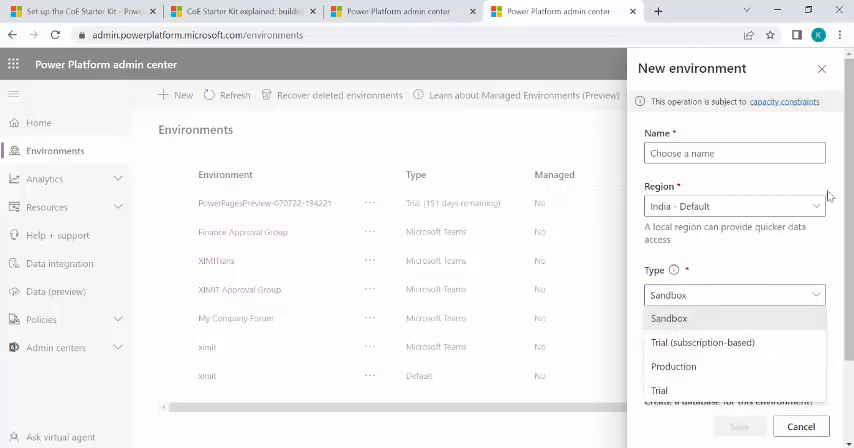
left_click(800, 425)
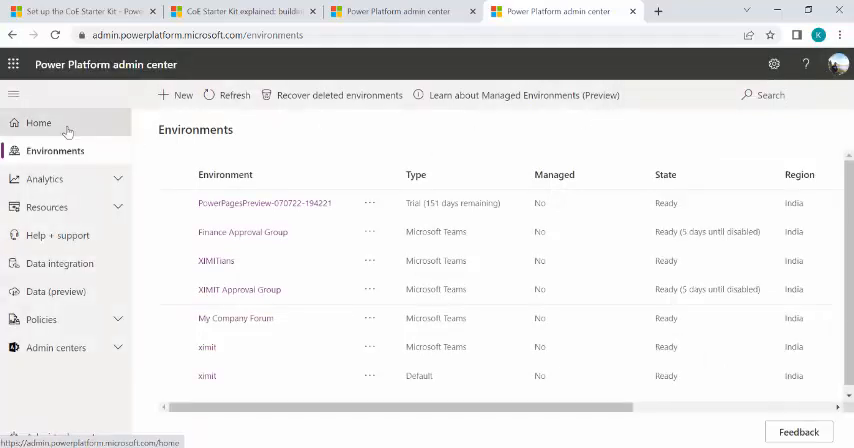
mouse_move(38, 122)
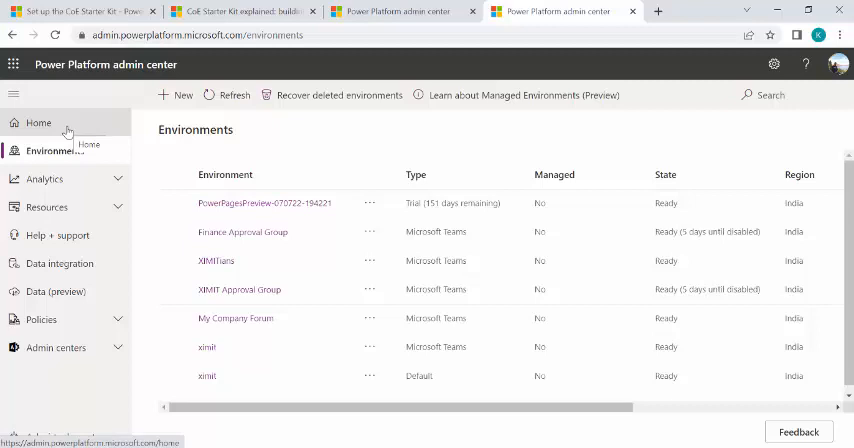
left_click(38, 122)
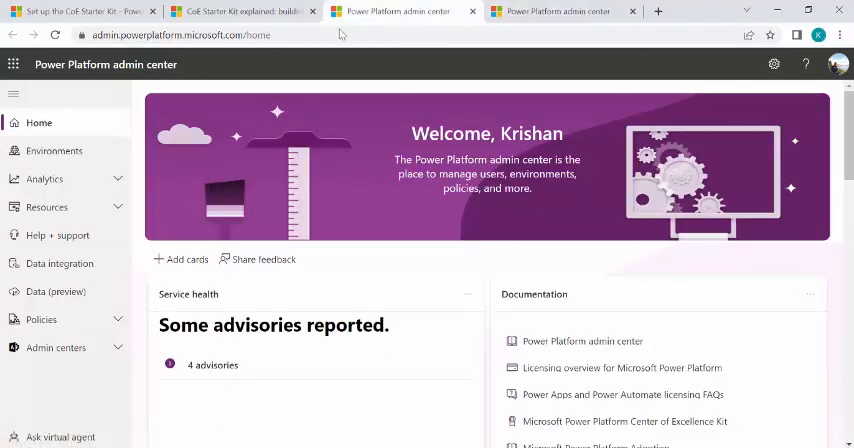
left_click(773, 63)
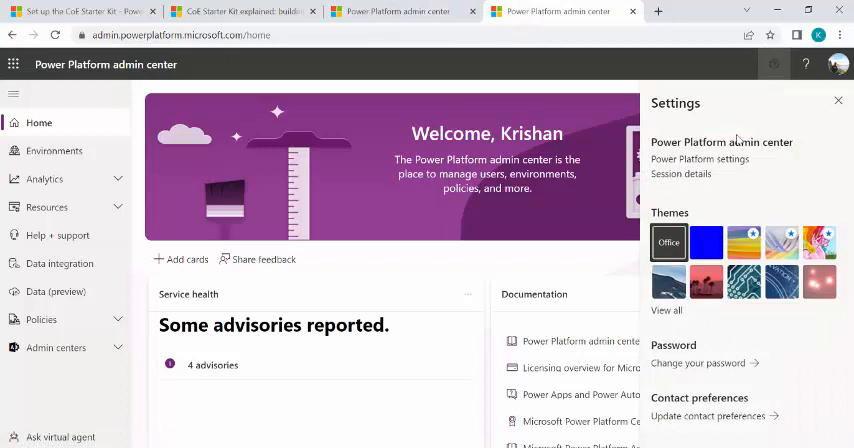
left_click(700, 159)
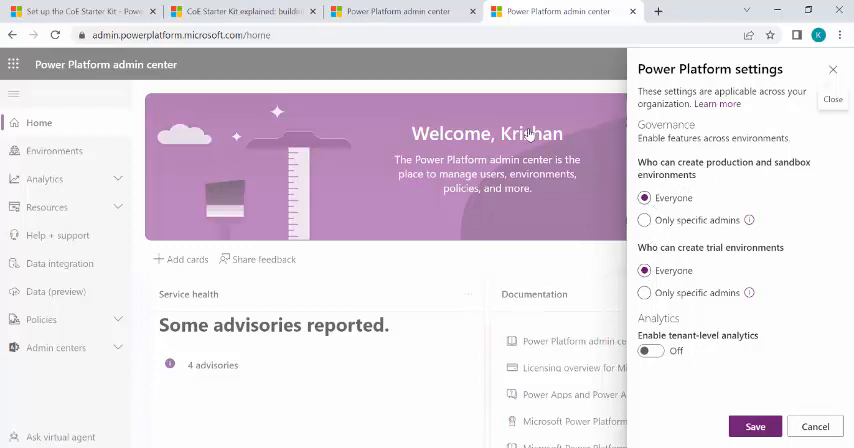
left_click(644, 220)
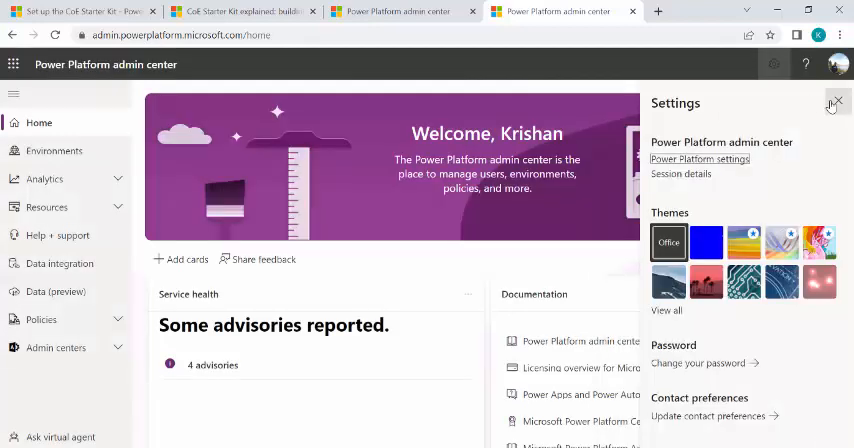
left_click(836, 103)
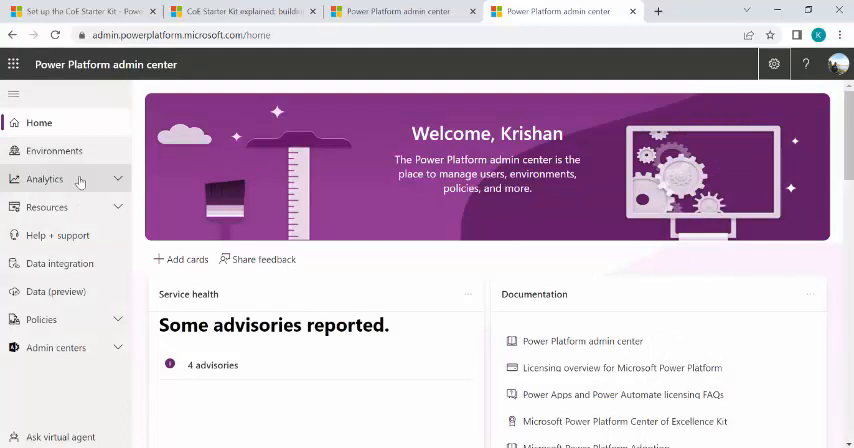
- Review the Dataverse analytics, Capacity and Portals pages, then return to the CoE setup article
left_click(44, 179)
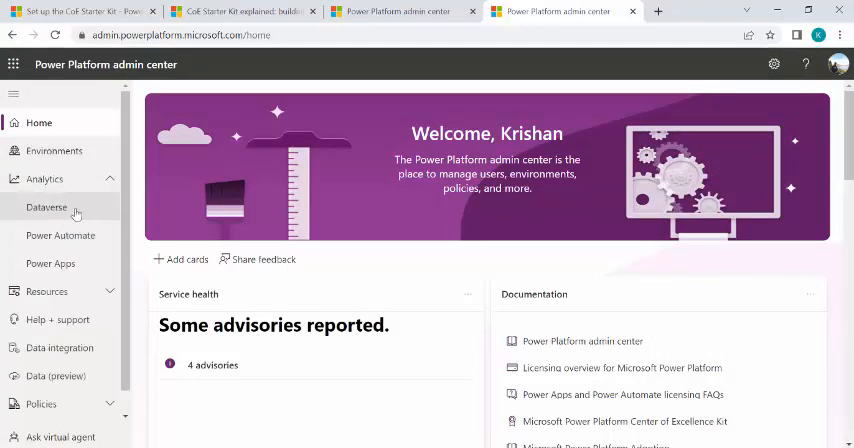
left_click(46, 207)
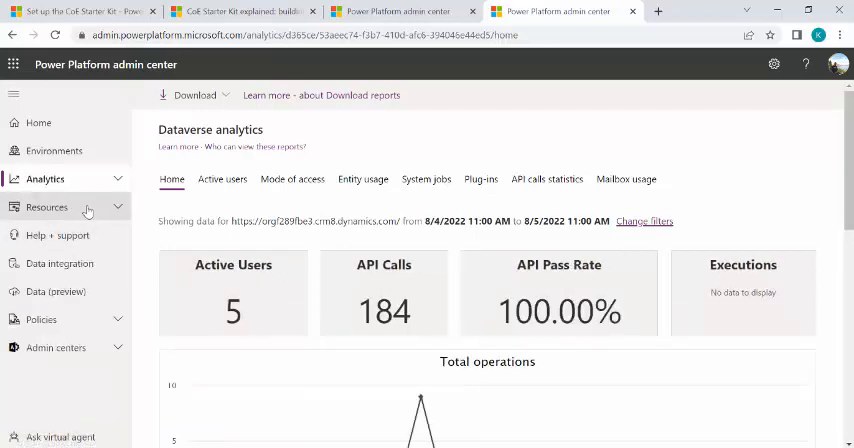
left_click(47, 207)
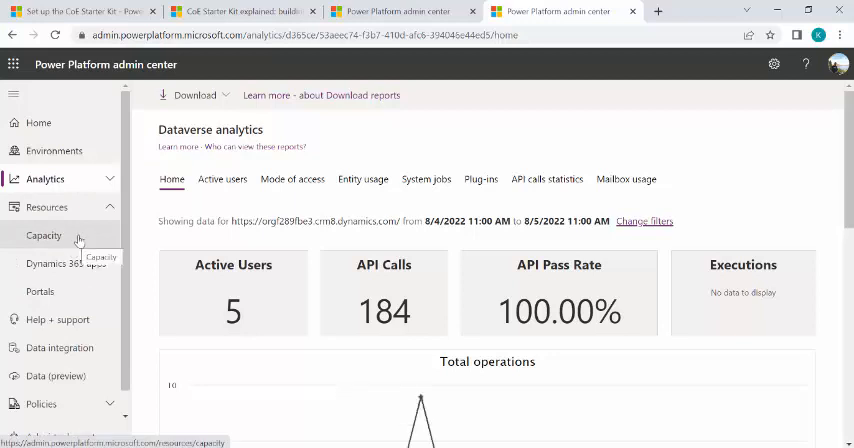
left_click(43, 235)
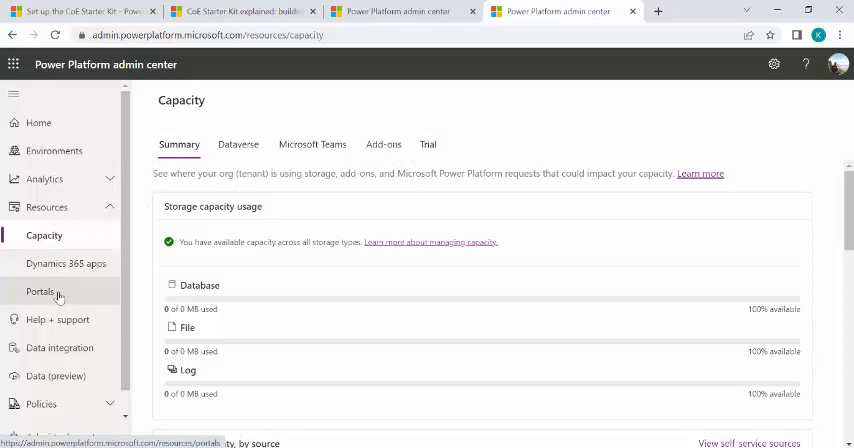
left_click(40, 291)
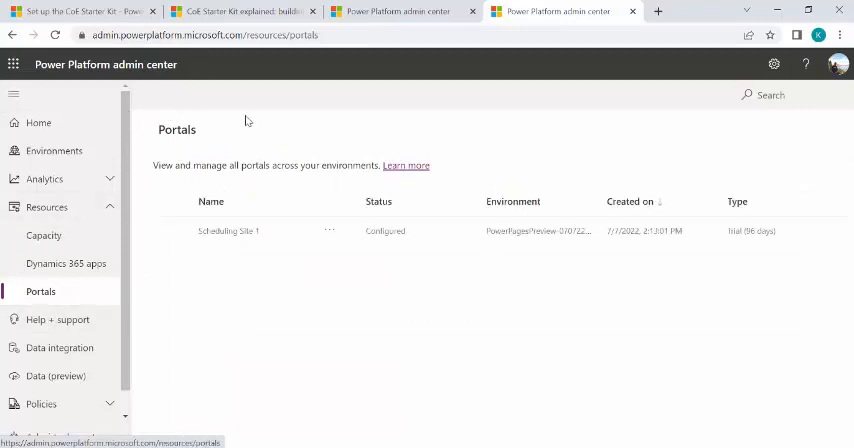
mouse_move(212, 114)
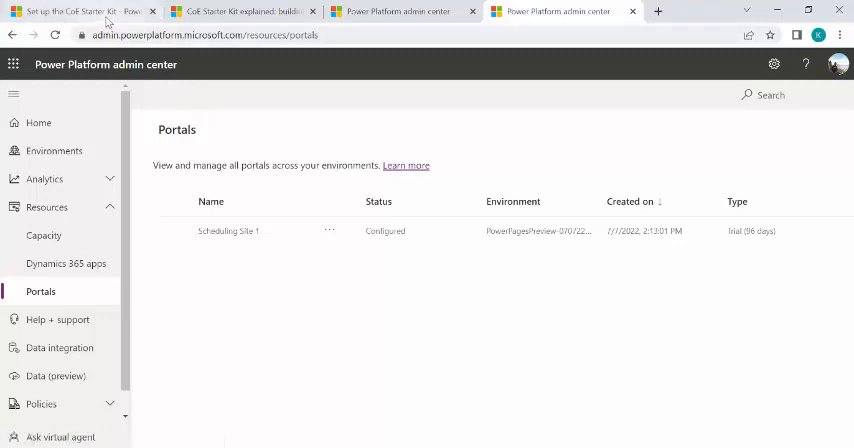
left_click(80, 11)
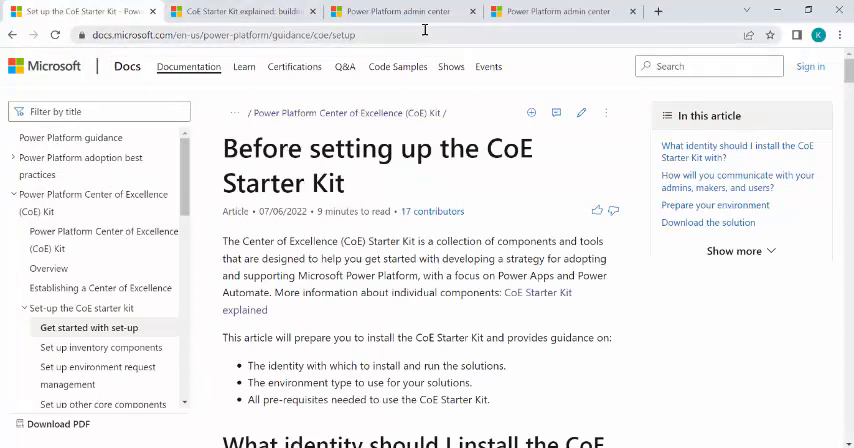
- Read the CoE Starter Kit overview article down to its related resources
left_click(390, 11)
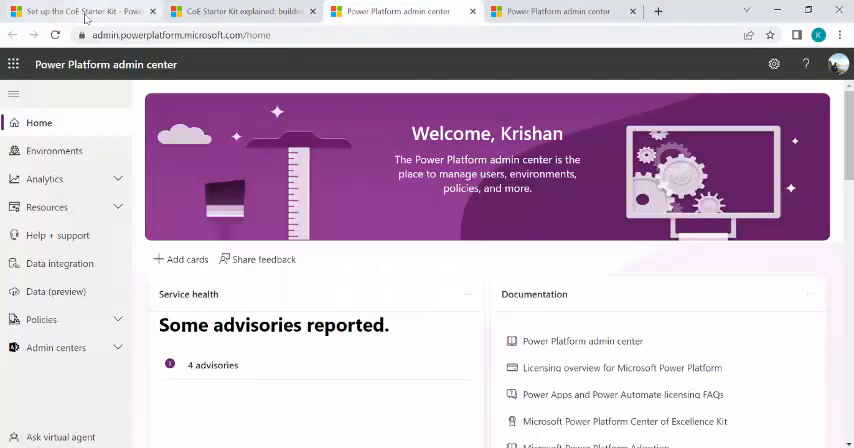
left_click(243, 11)
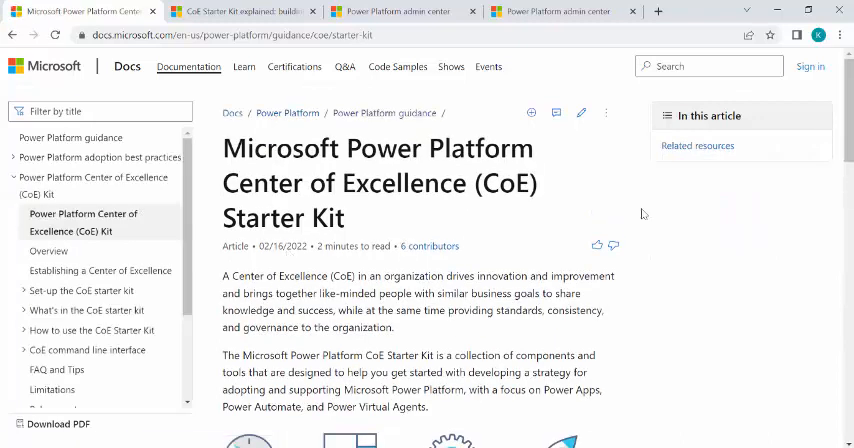
scroll("down", 3)
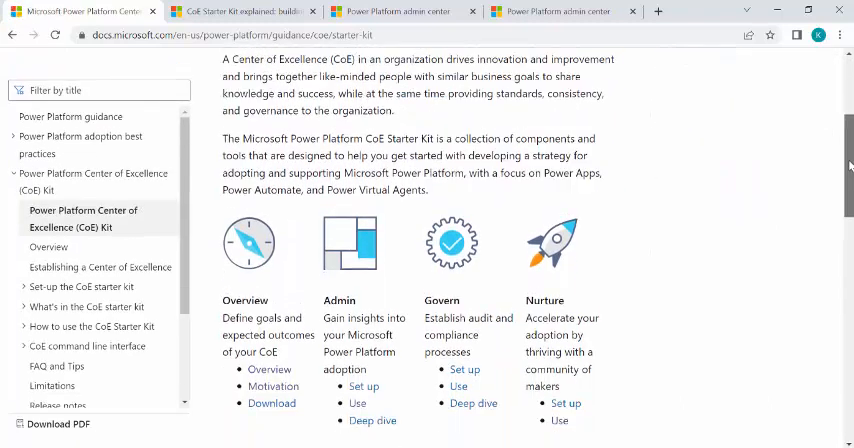
scroll("down", 3)
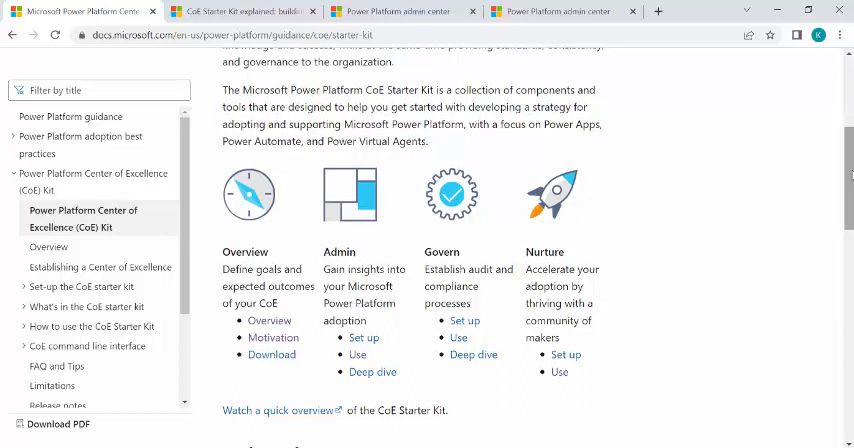
mouse_move(227, 253)
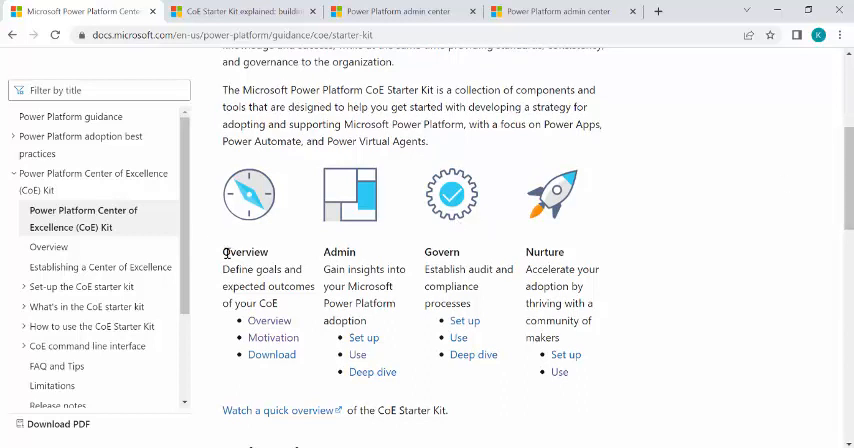
mouse_move(248, 271)
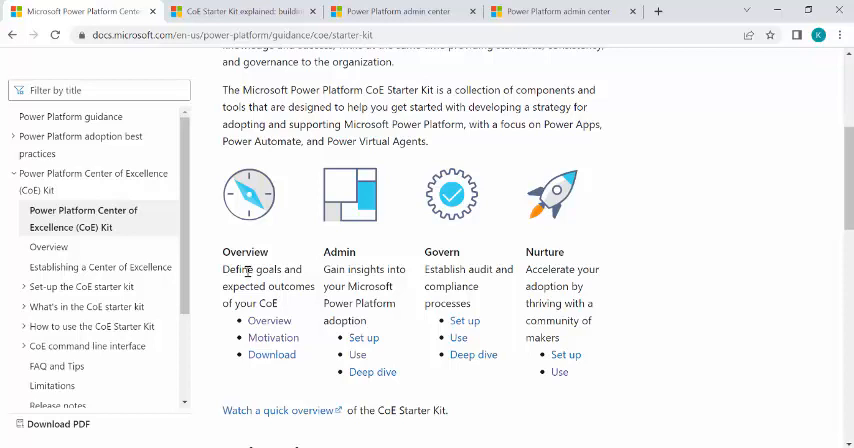
mouse_move(355, 260)
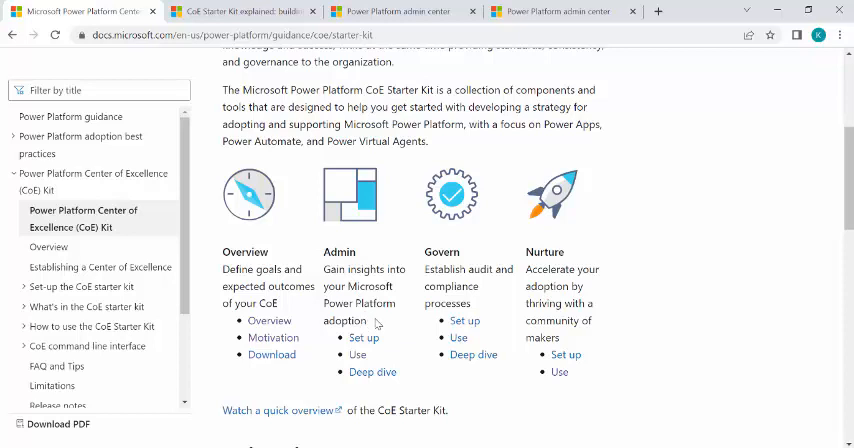
mouse_move(354, 281)
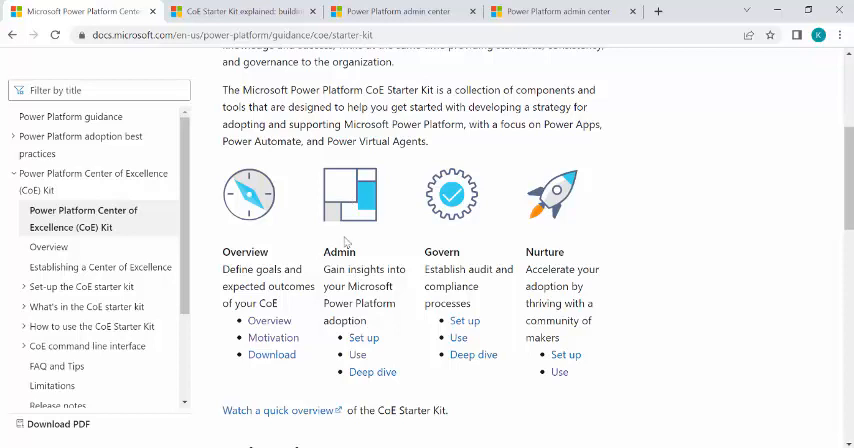
mouse_move(343, 247)
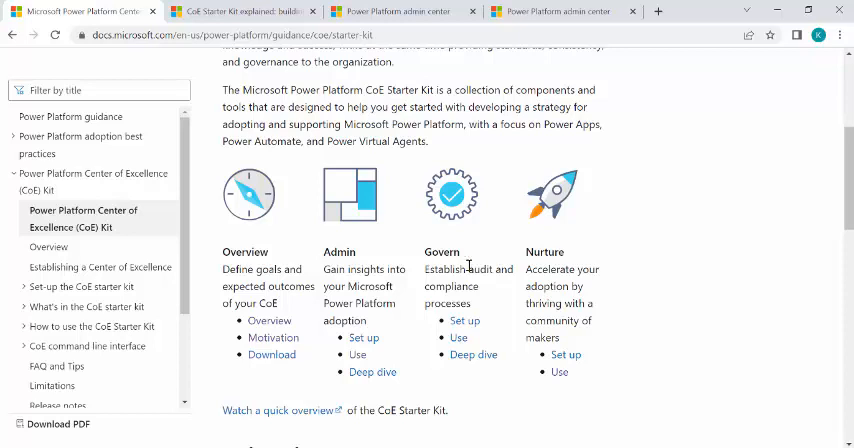
mouse_move(537, 269)
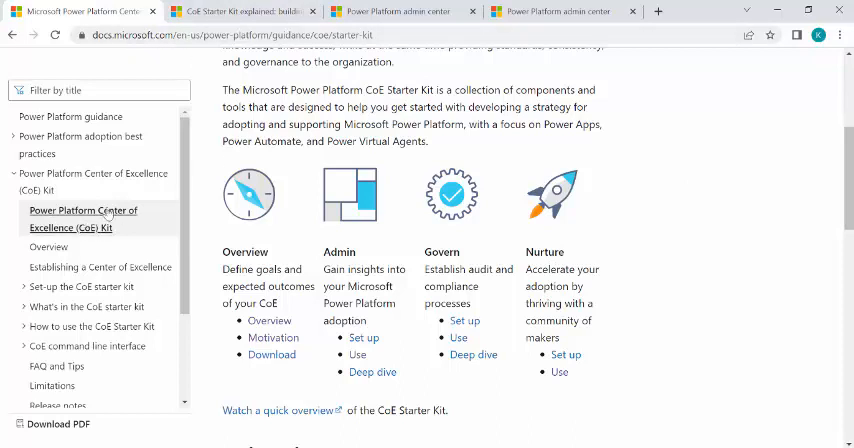
mouse_move(197, 294)
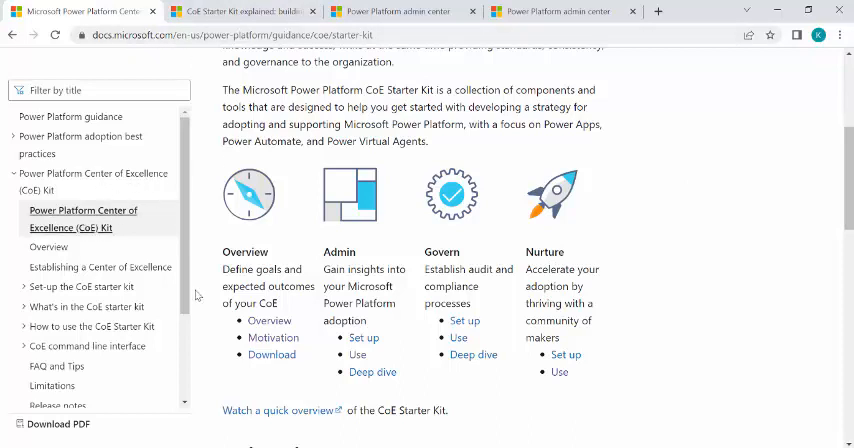
scroll("down", 3)
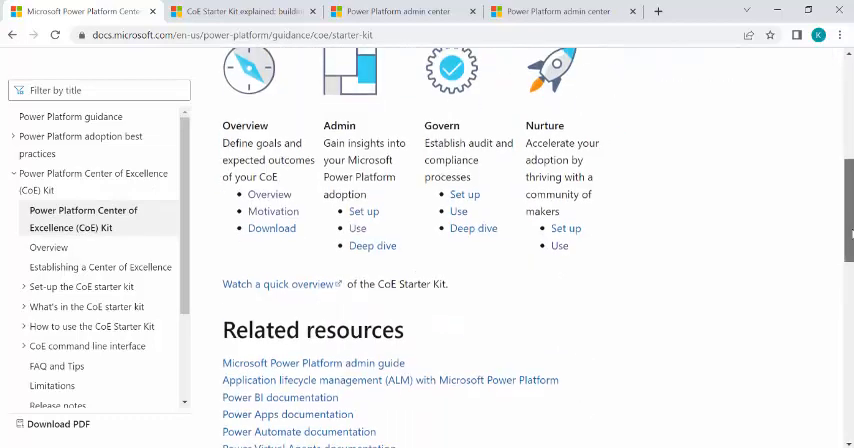
scroll("down", 3)
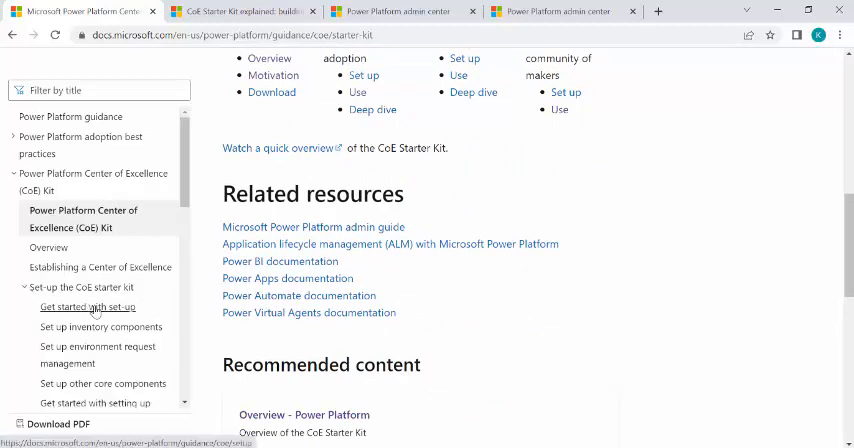
- Open 'Get started with set-up' and read down to the 'Download the solution' heading
left_click(87, 307)
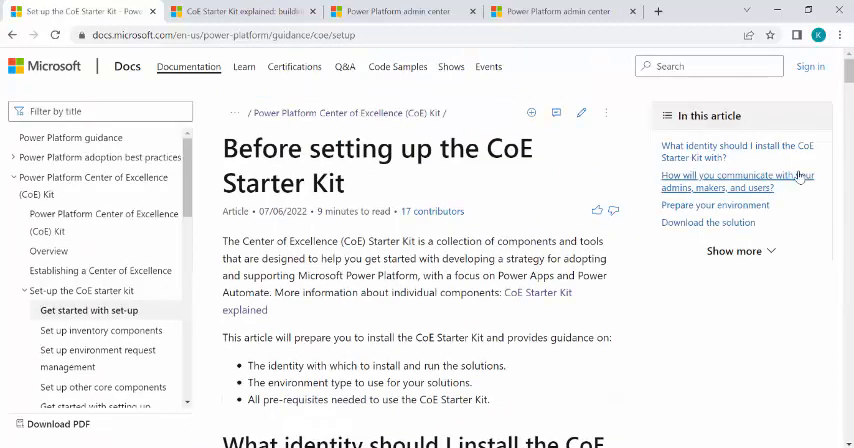
scroll("down", 3)
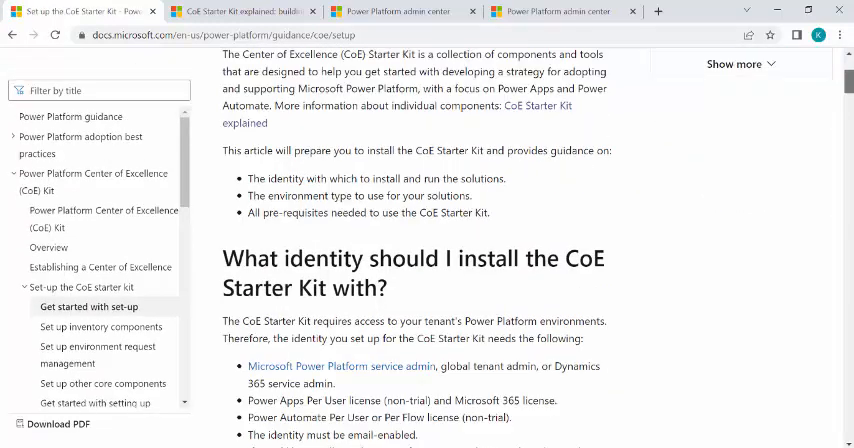
scroll("down", 3)
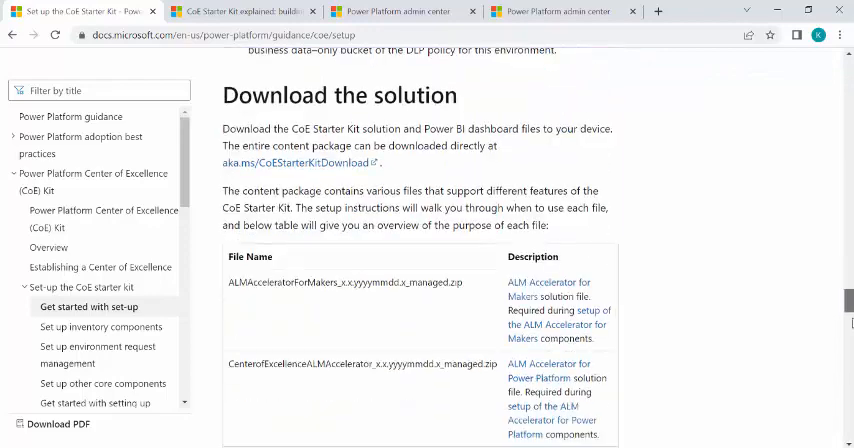
scroll("up", 3)
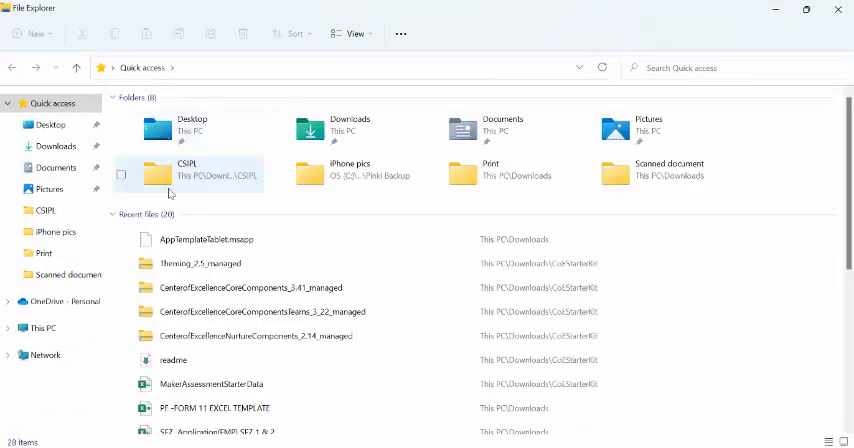
- Inspect the ALMAcceleratorForMakers and CenterofExcellenceCoreComponents_3.41_managed files in Downloads > CoEStarterKit
left_click(55, 146)
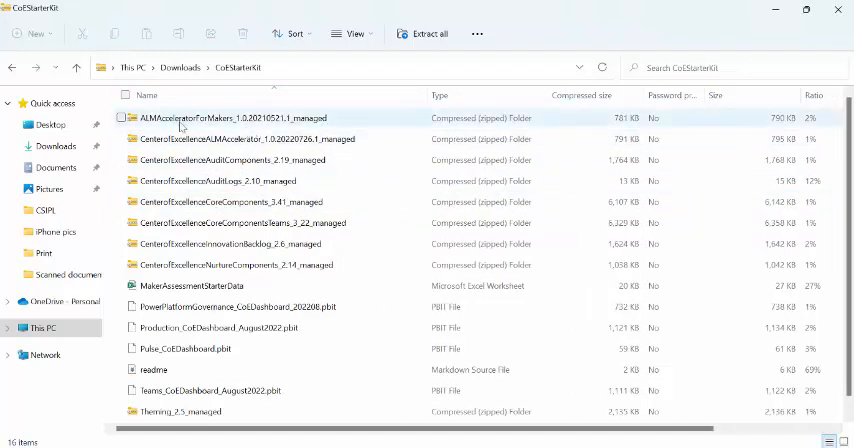
left_click(250, 139)
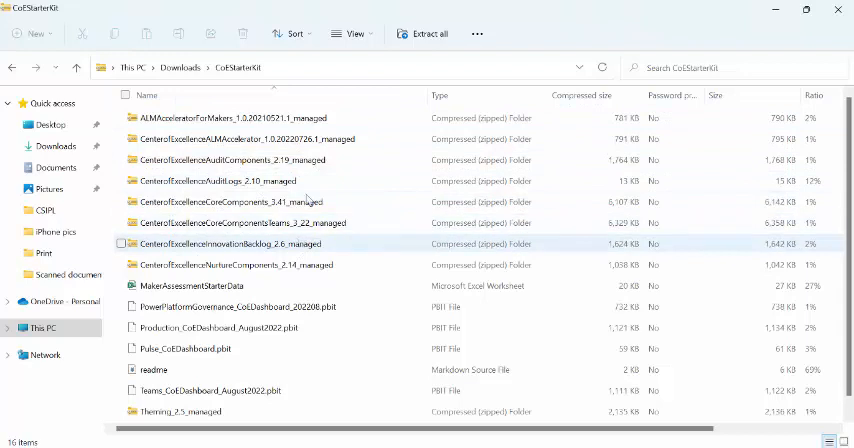
left_click(250, 160)
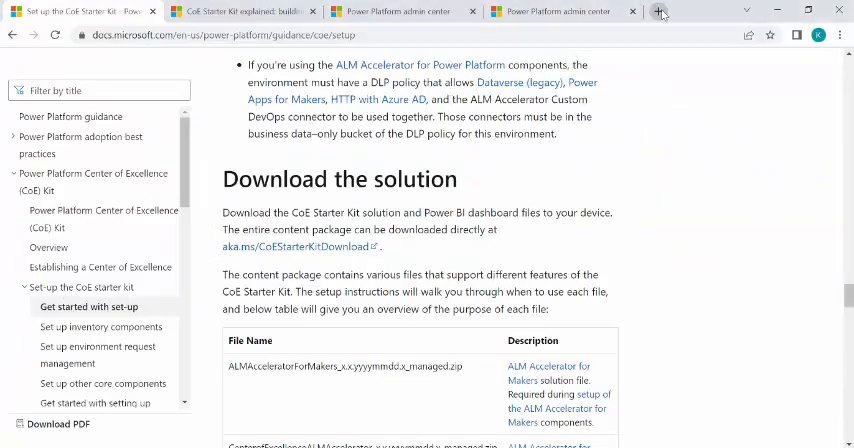
- In a new make.powerapps.com tab, start a solution import from Solutions and browse for the file
left_click(660, 11)
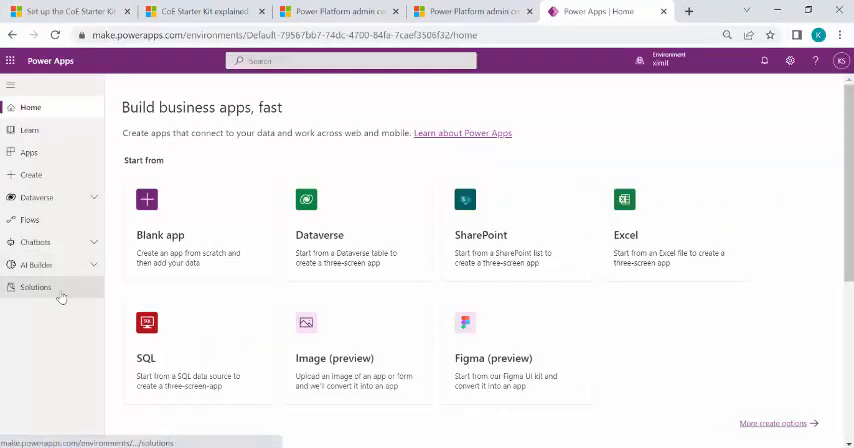
left_click(36, 287)
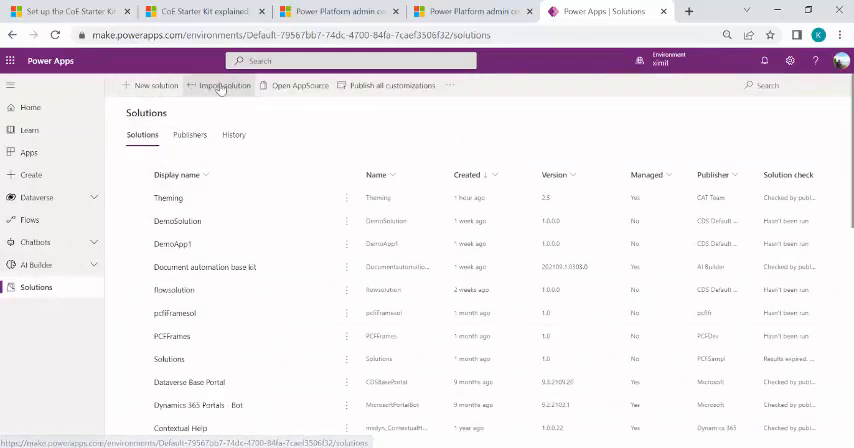
left_click(216, 85)
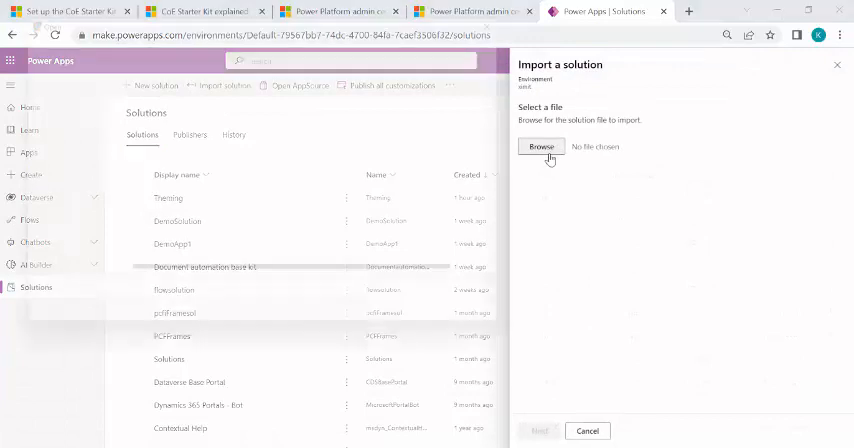
left_click(541, 146)
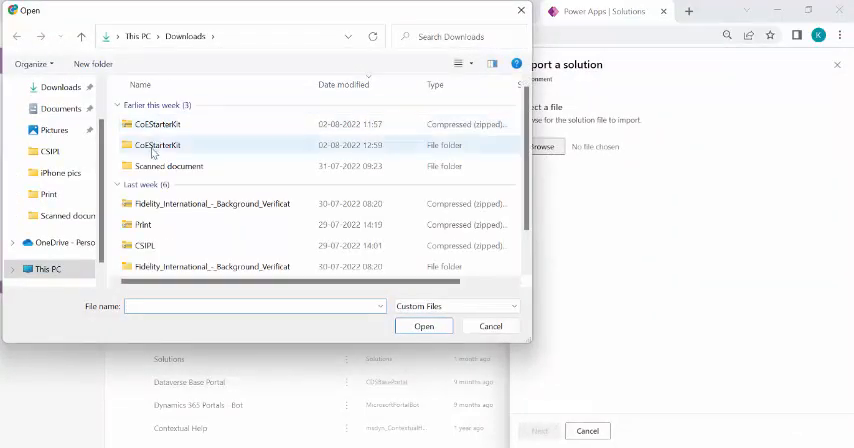
- Pick CenterofExcellenceCoreComponents_3.41_managed from the CoEStarterKit folder and continue to connections
left_click(160, 145)
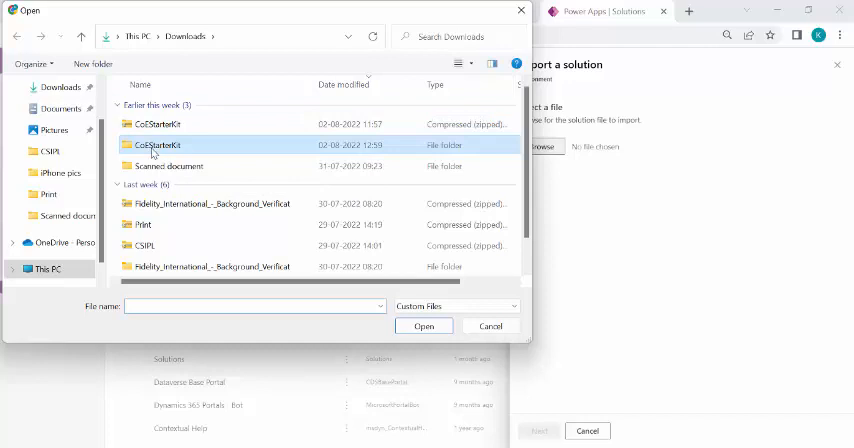
double_click(160, 144)
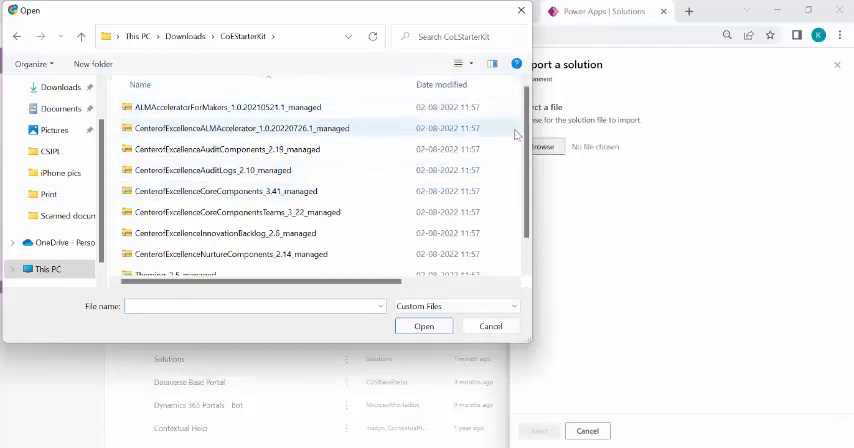
scroll("down", 3)
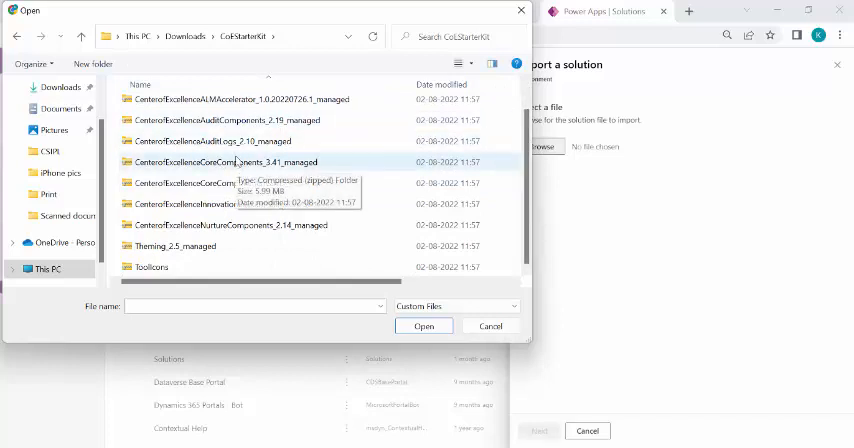
mouse_move(246, 204)
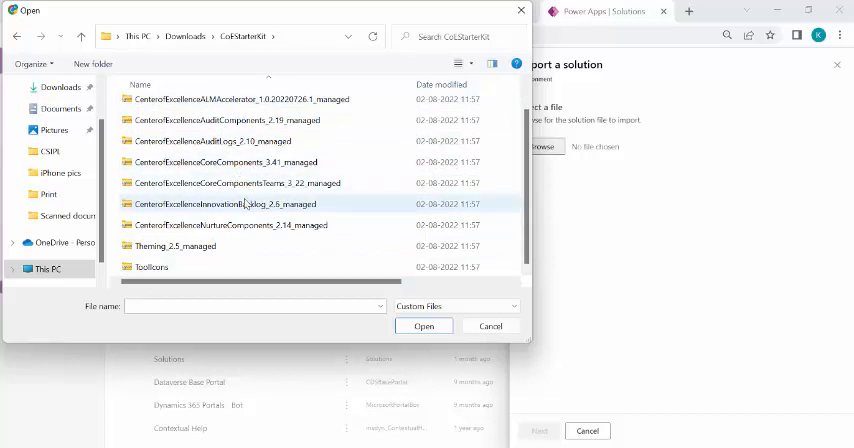
left_click(250, 183)
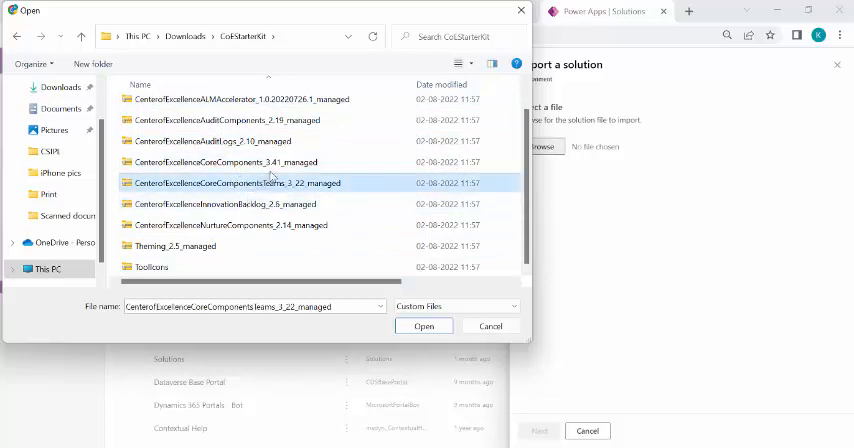
left_click(423, 325)
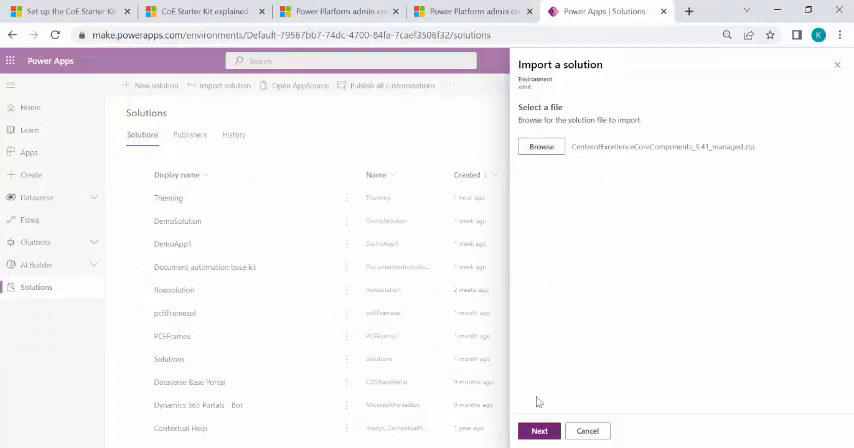
left_click(539, 430)
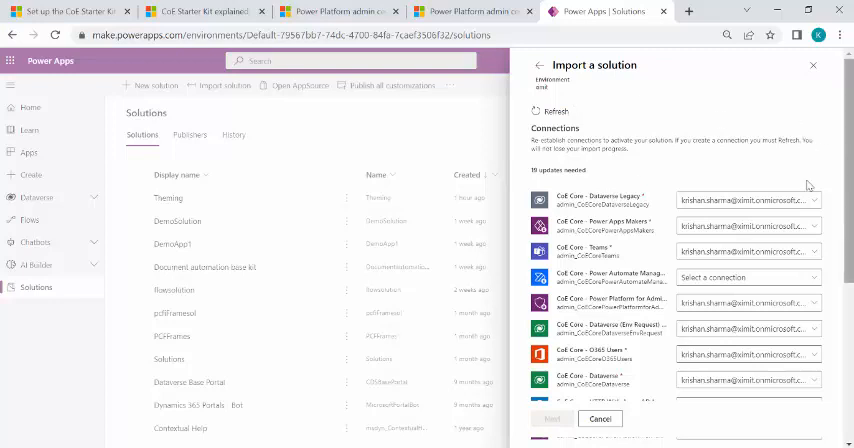
- Assign the admin account to every required connection, including Power Automate Management
left_click(745, 200)
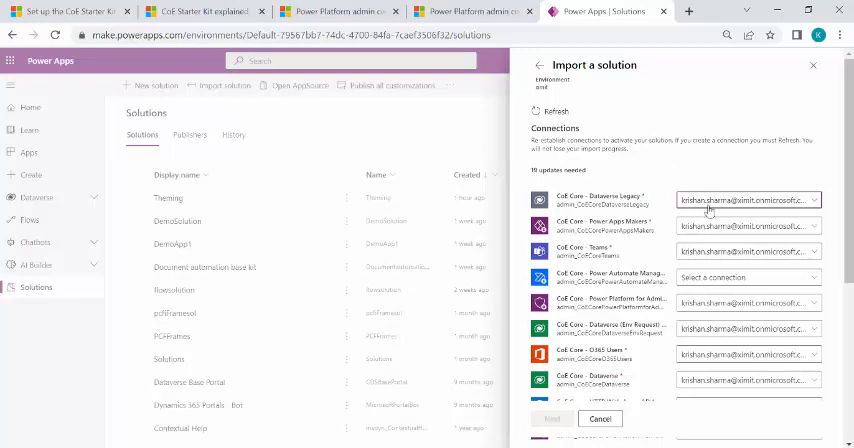
mouse_move(717, 205)
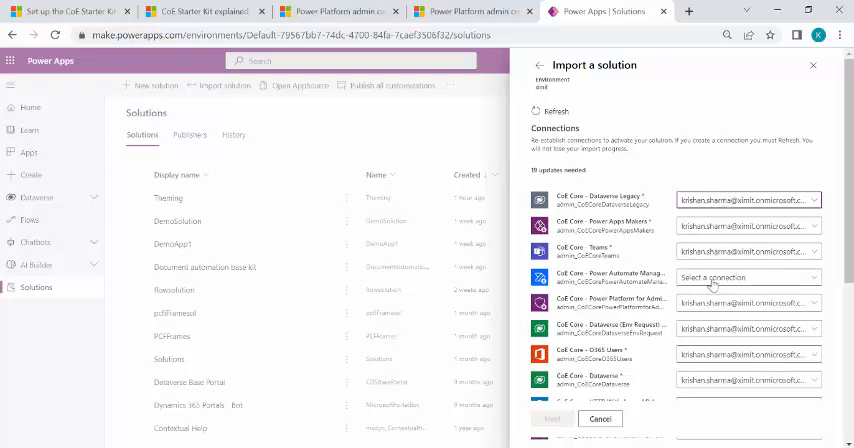
left_click(748, 277)
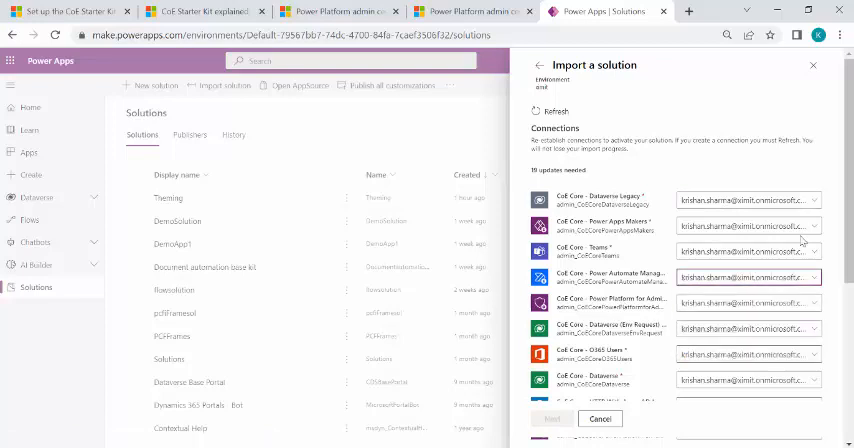
scroll("down", 3)
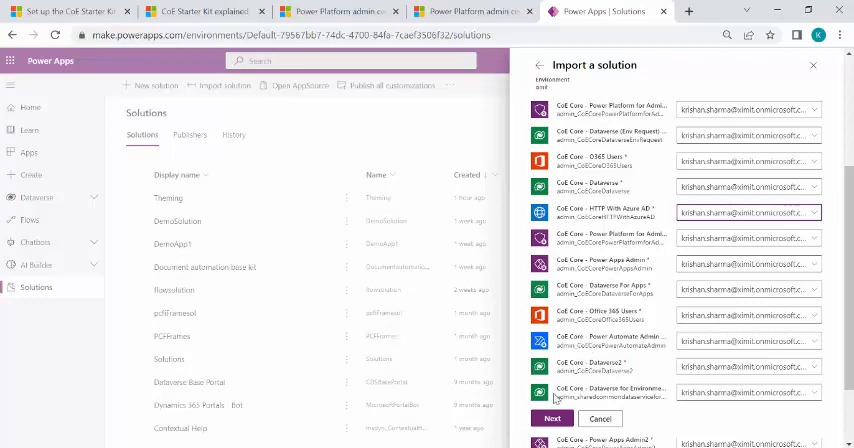
- Leave all environment variable values blank and import the Core Components solution
left_click(551, 418)
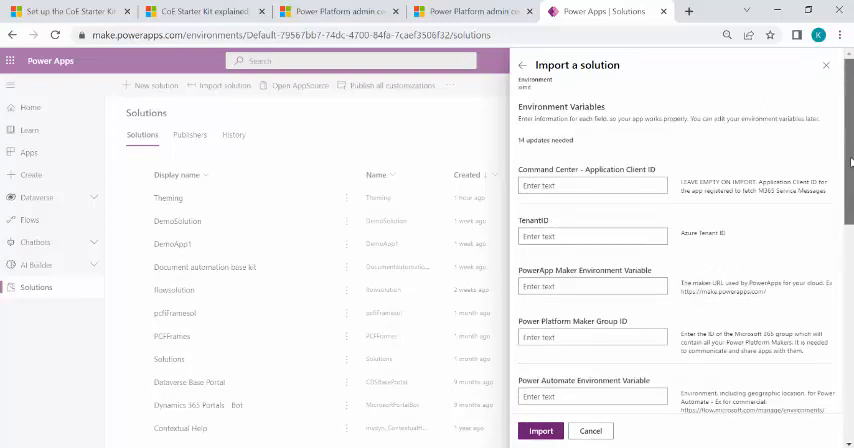
scroll("down", 3)
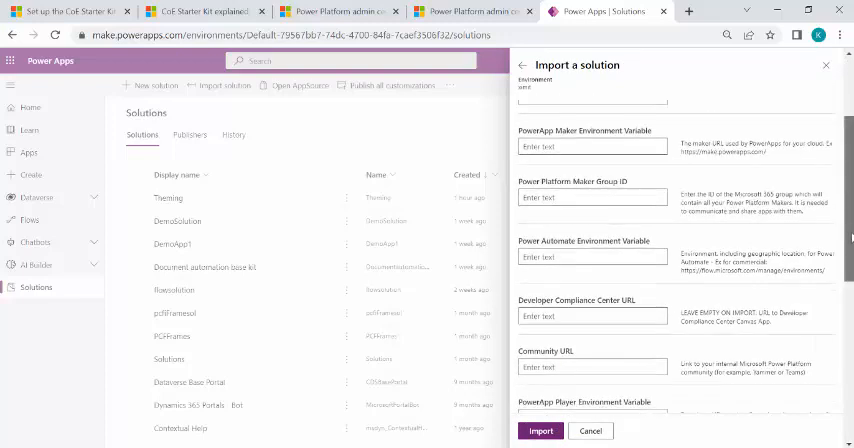
scroll("down", 3)
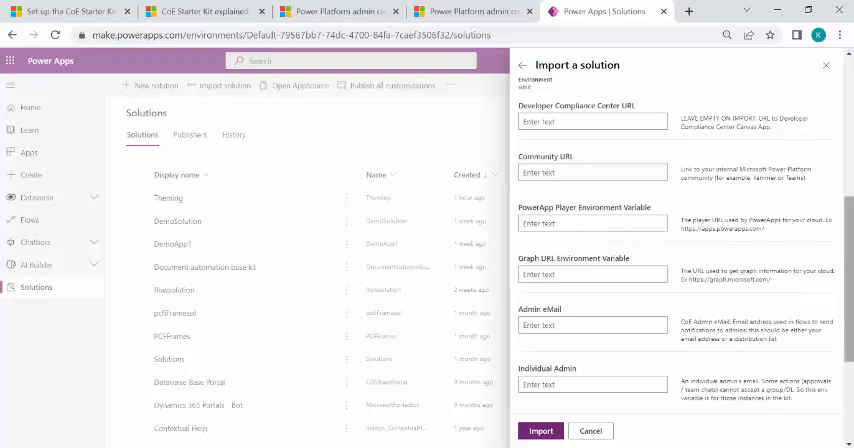
scroll("up", 3)
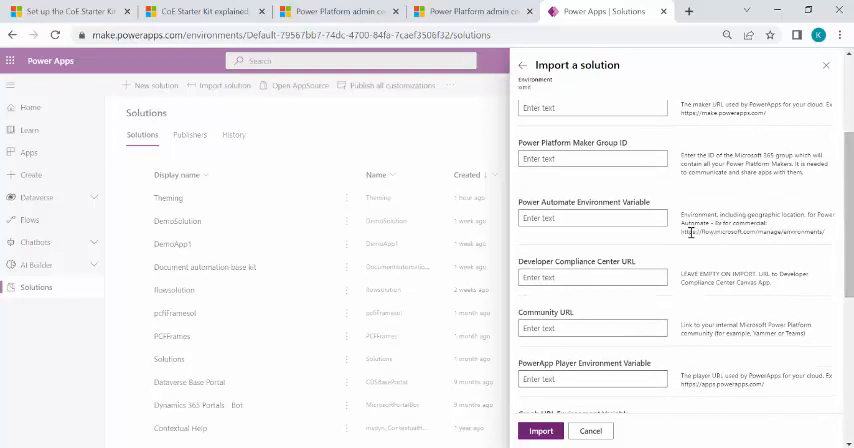
double_click(755, 233)
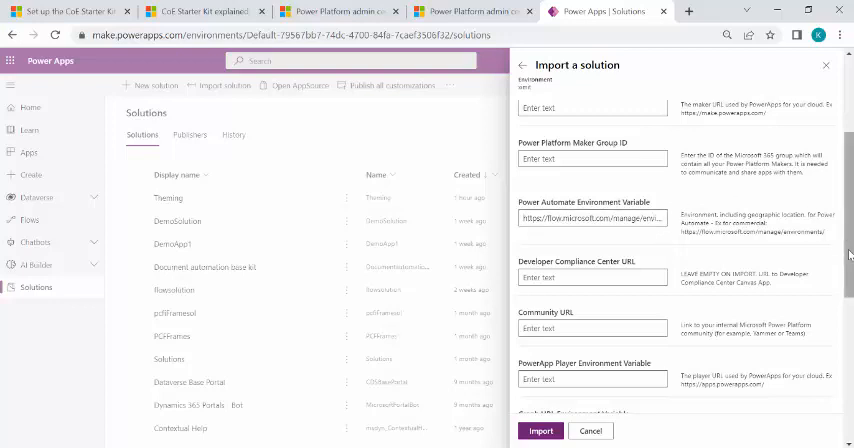
scroll("down", 3)
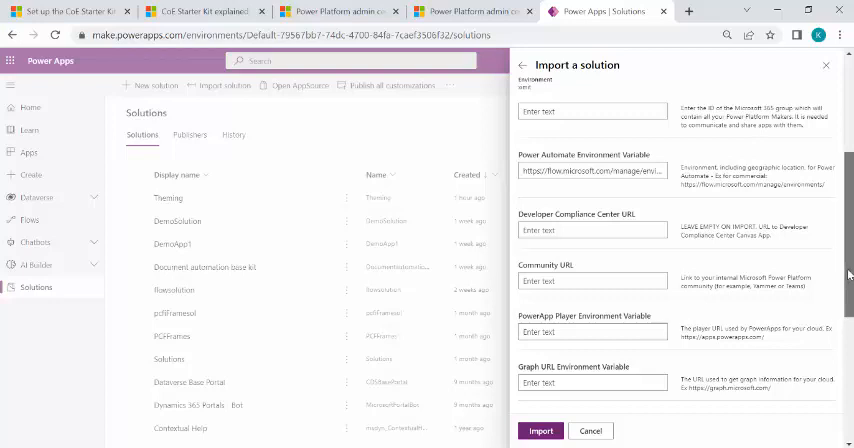
scroll("down", 3)
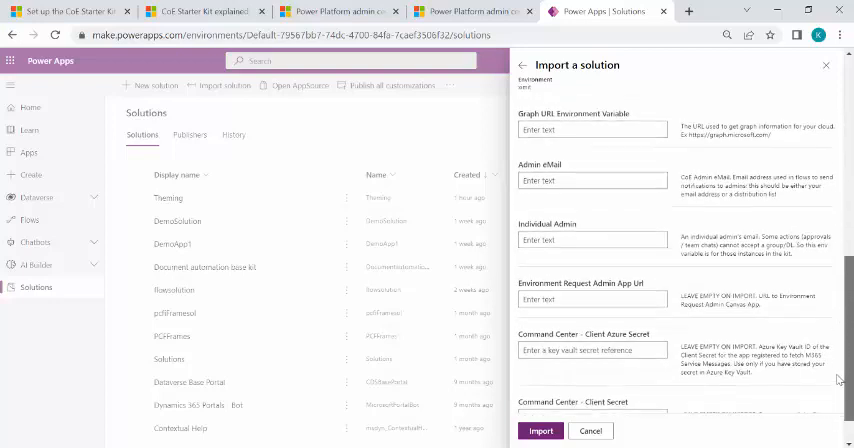
scroll("down", 3)
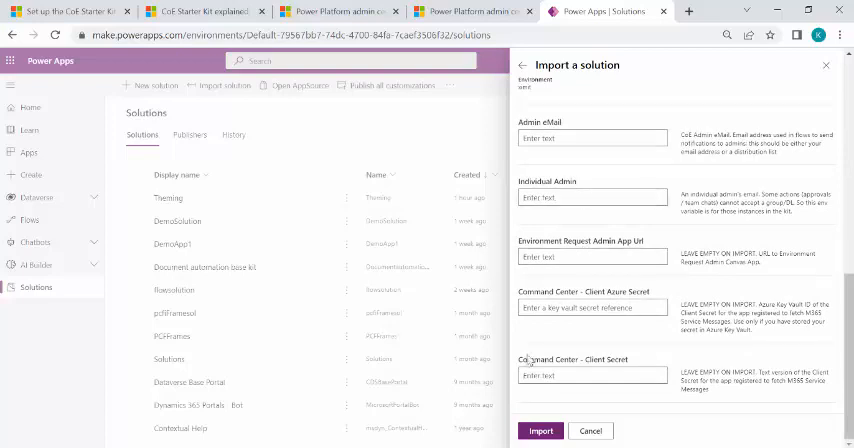
left_click(540, 430)
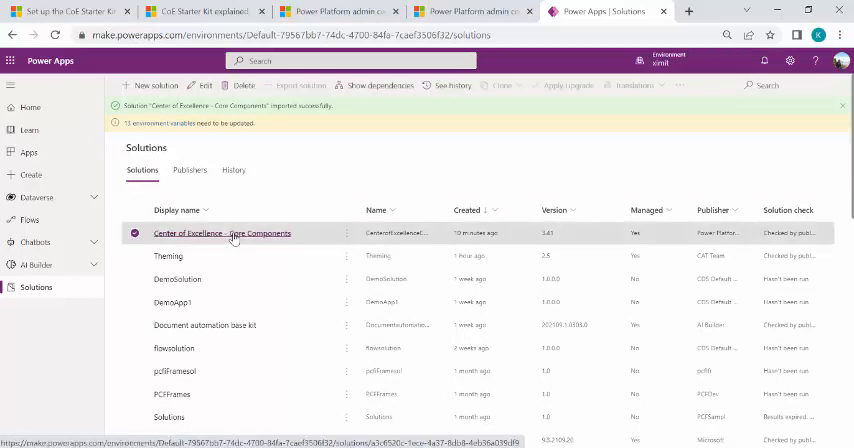
- Open Center of Excellence – Core Components and view its Apps, then its 66 cloud flows
left_click(223, 233)
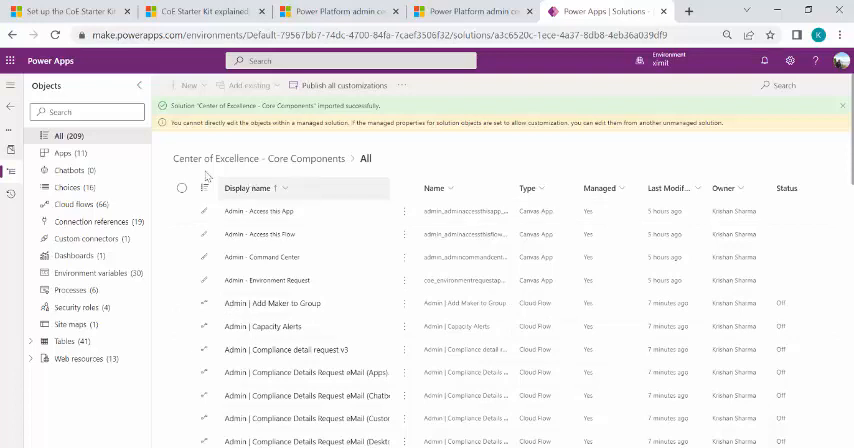
left_click(58, 153)
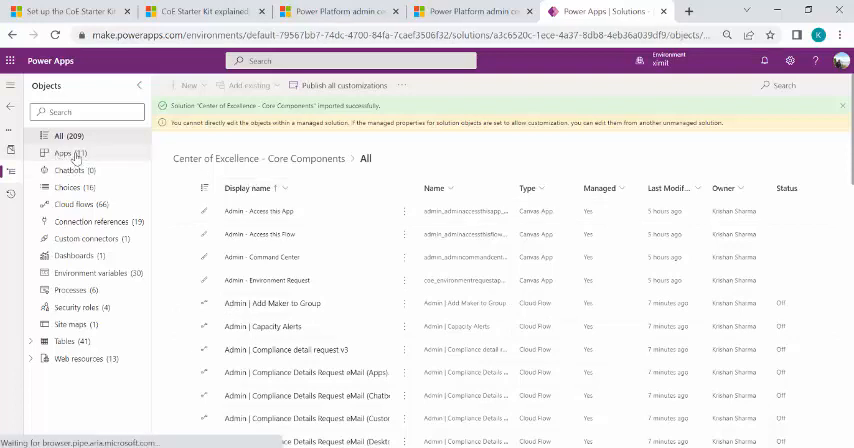
left_click(65, 153)
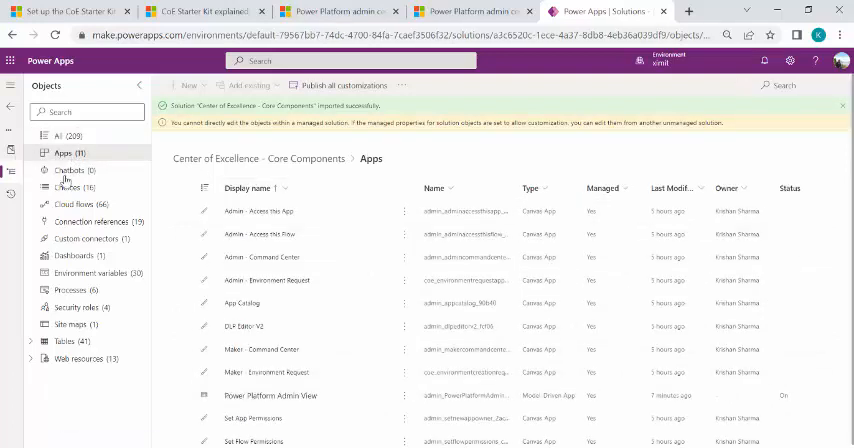
left_click(72, 204)
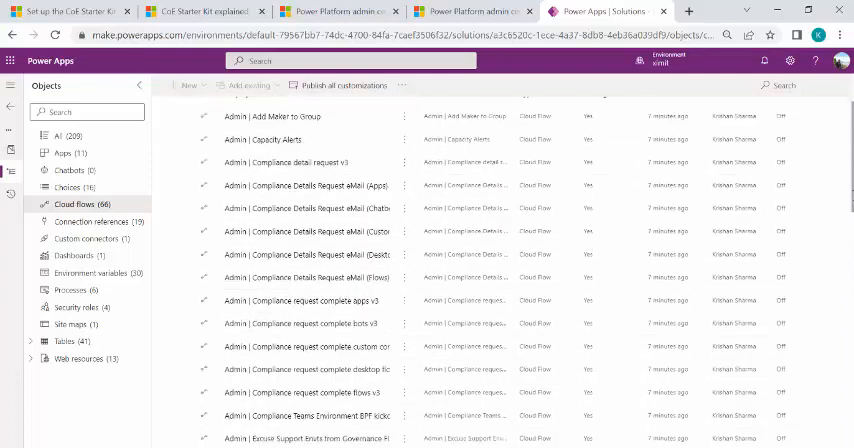
- Review the full cloud flow list, then return to the solution's 11 apps
scroll("down", 3)
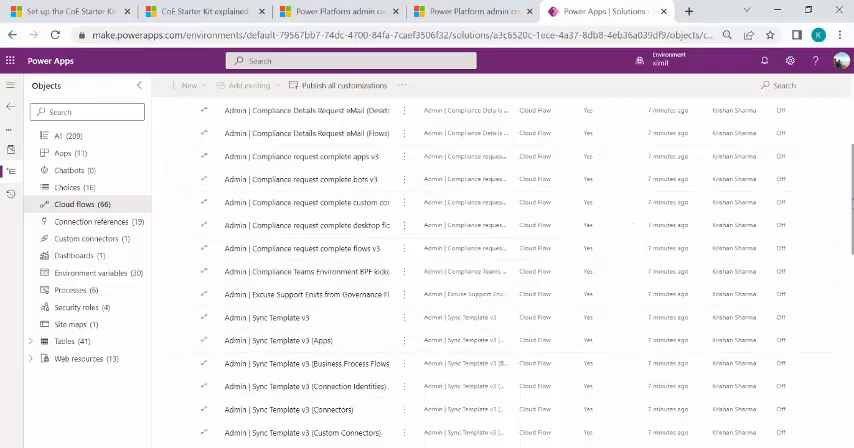
scroll("down", 3)
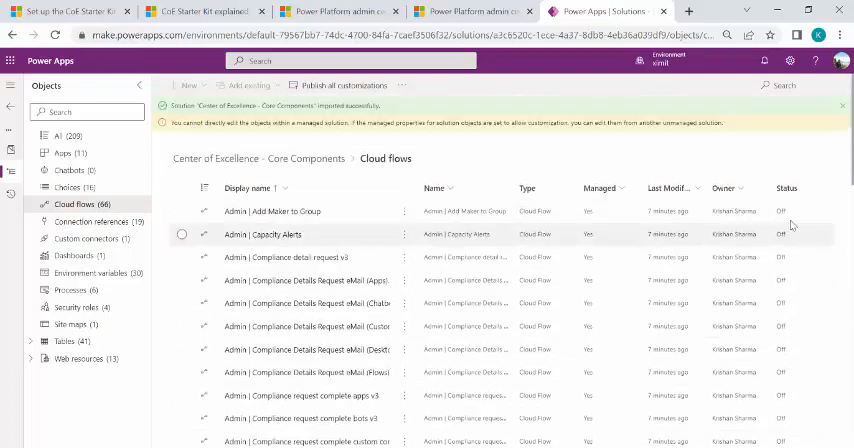
scroll("down", 3)
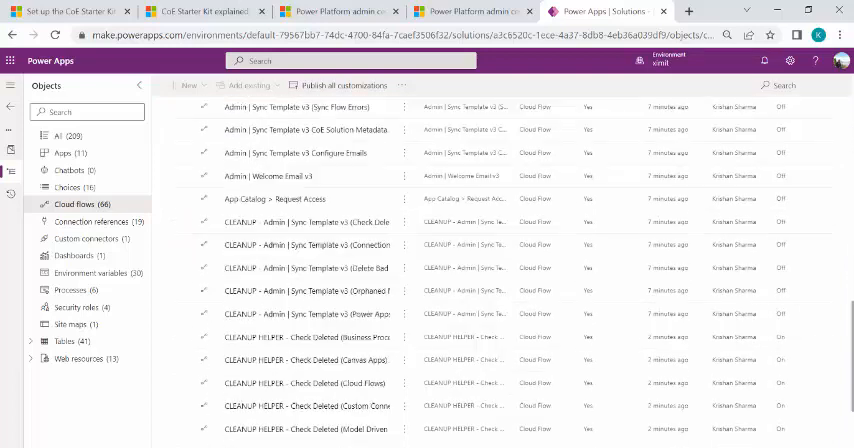
scroll("down", 3)
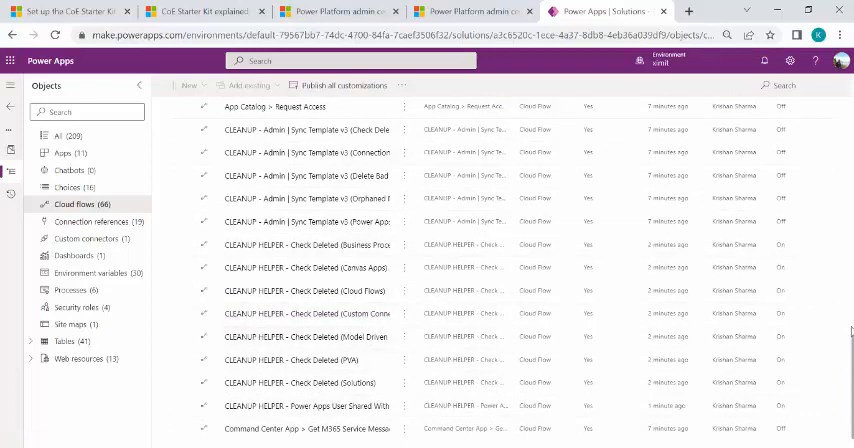
scroll("down", 3)
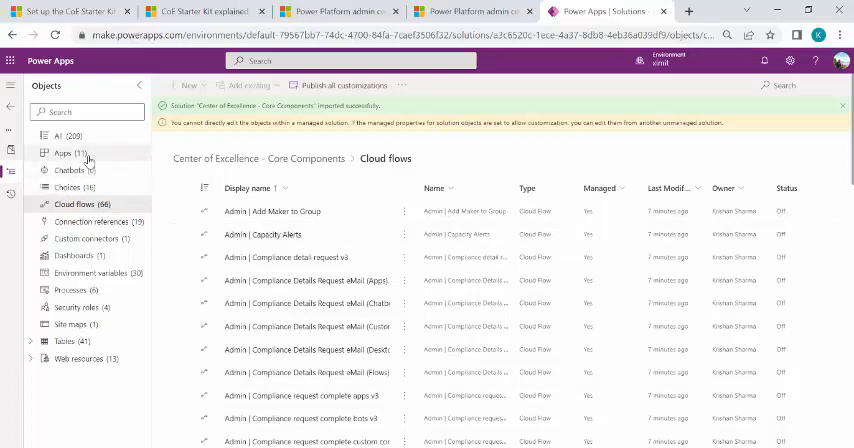
left_click(58, 152)
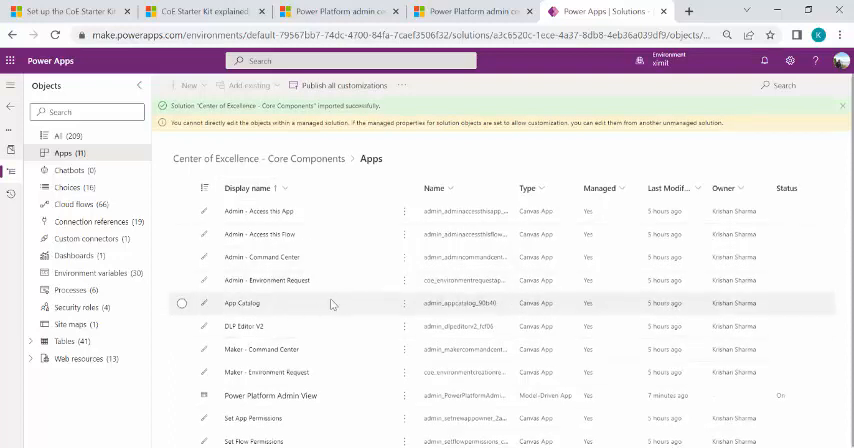
mouse_move(403, 309)
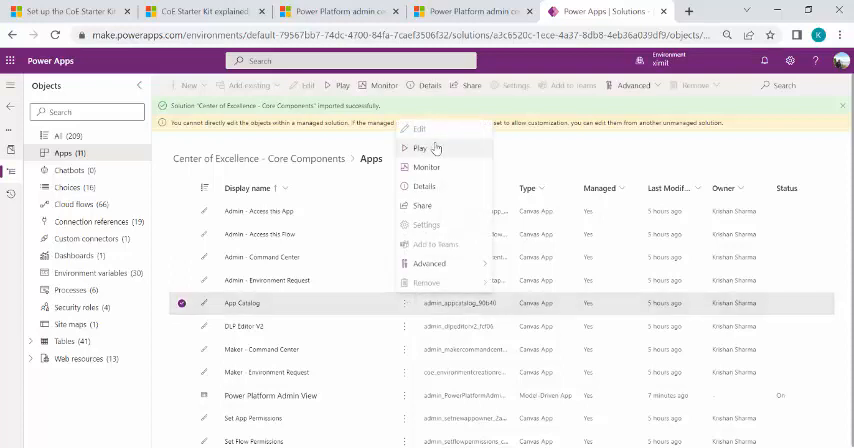
- Play App Catalog, allow its connections, then try Featured Apps and the catalog search
left_click(420, 149)
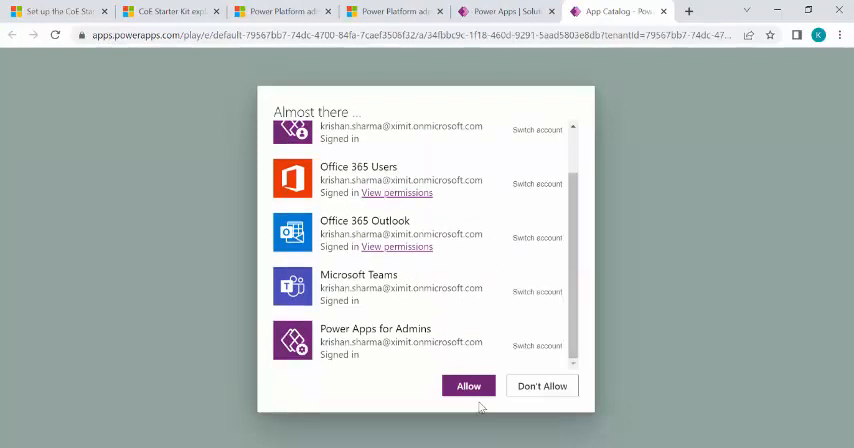
left_click(468, 386)
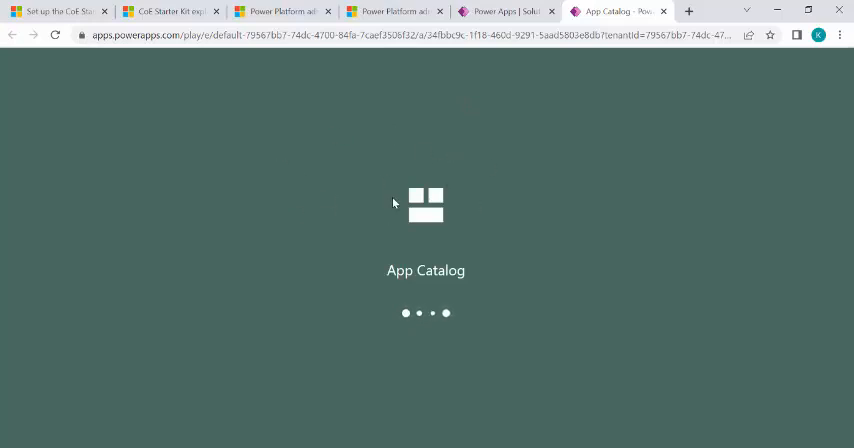
mouse_move(413, 186)
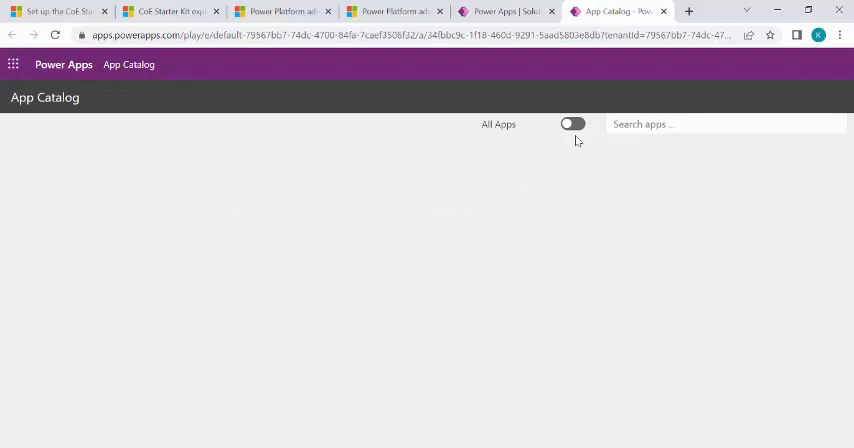
left_click(572, 123)
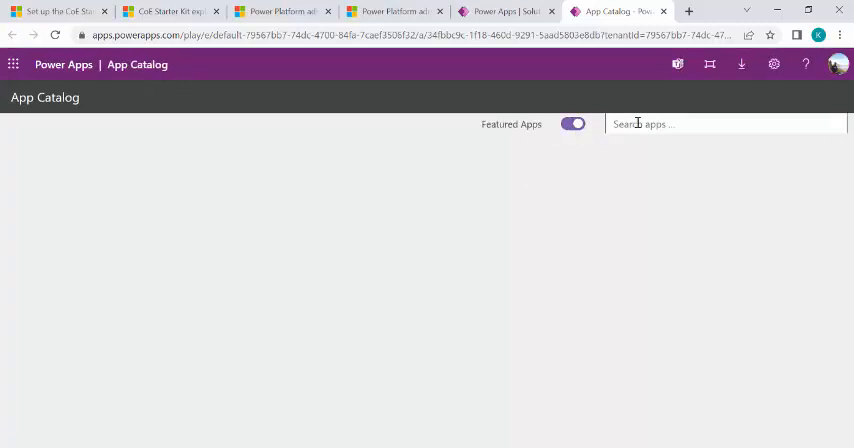
left_click(505, 11)
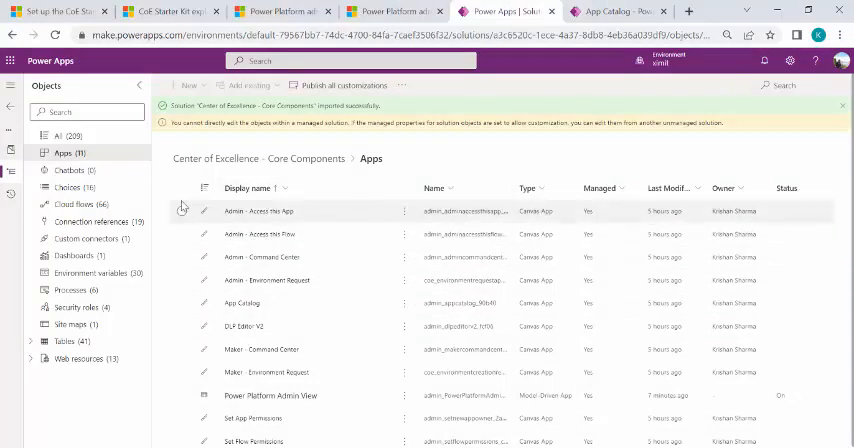
mouse_move(90, 301)
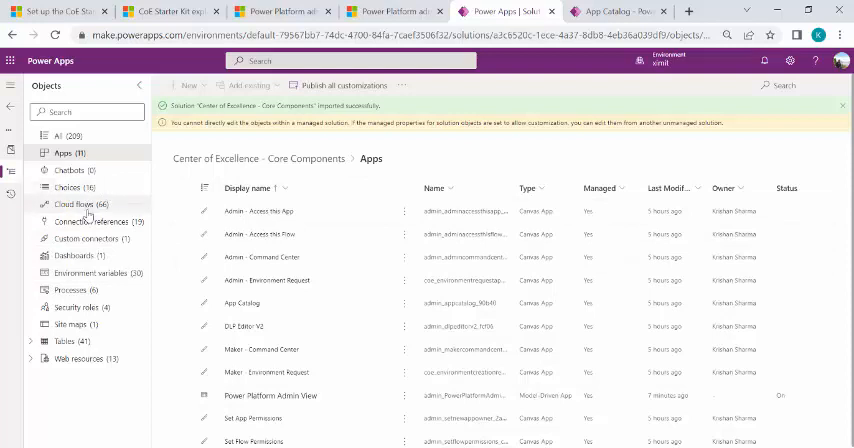
left_click(75, 204)
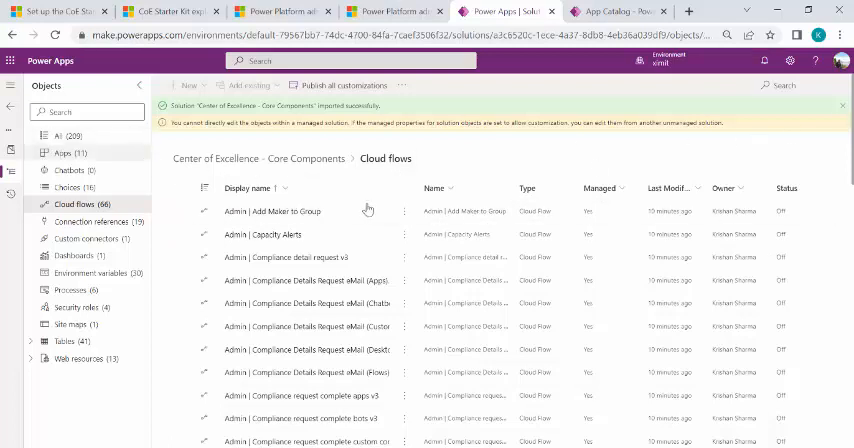
left_click(62, 152)
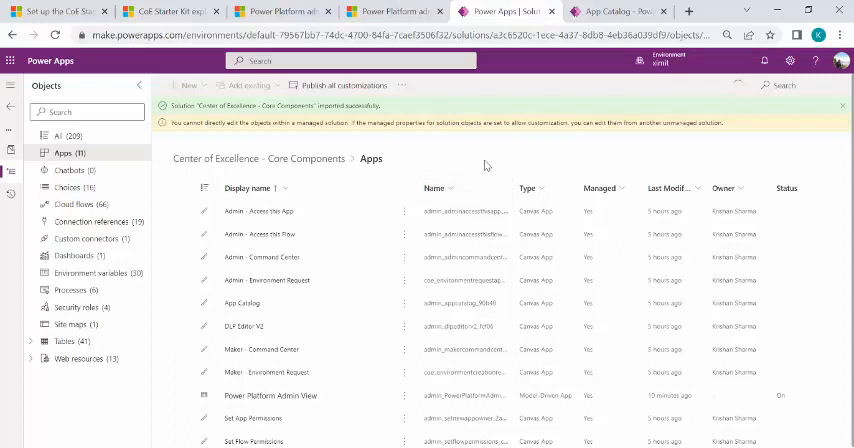
mouse_move(398, 156)
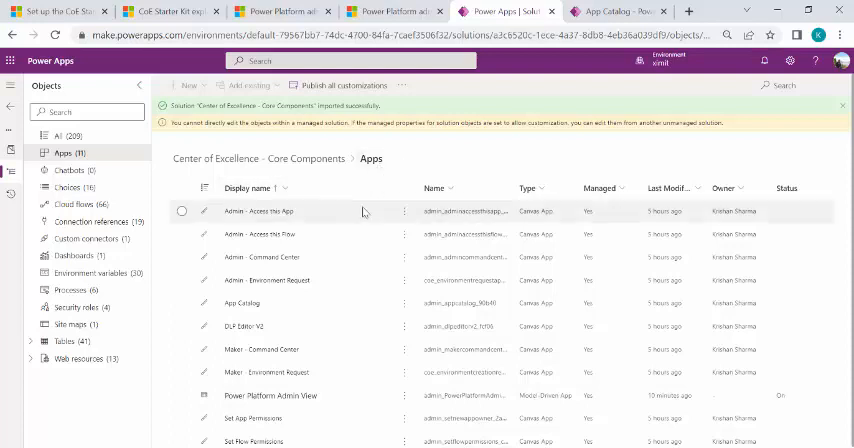
mouse_move(248, 226)
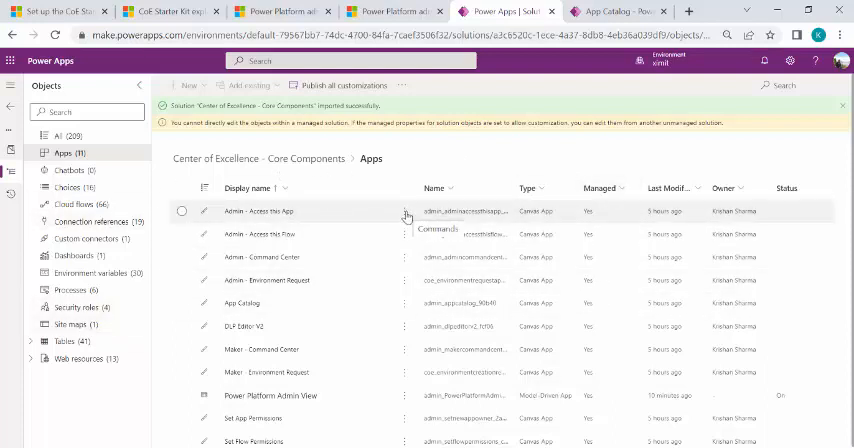
mouse_move(454, 160)
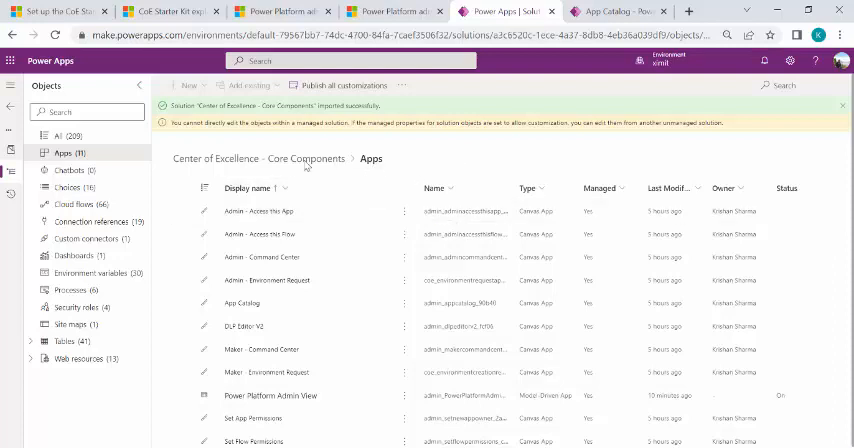
mouse_move(393, 169)
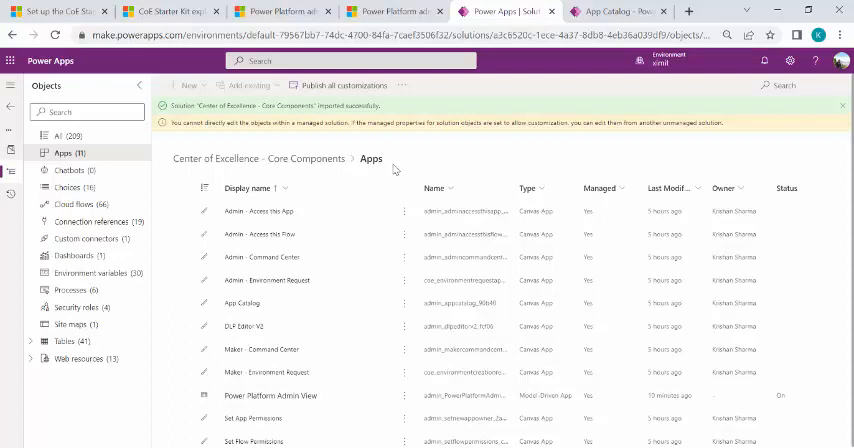
mouse_move(397, 168)
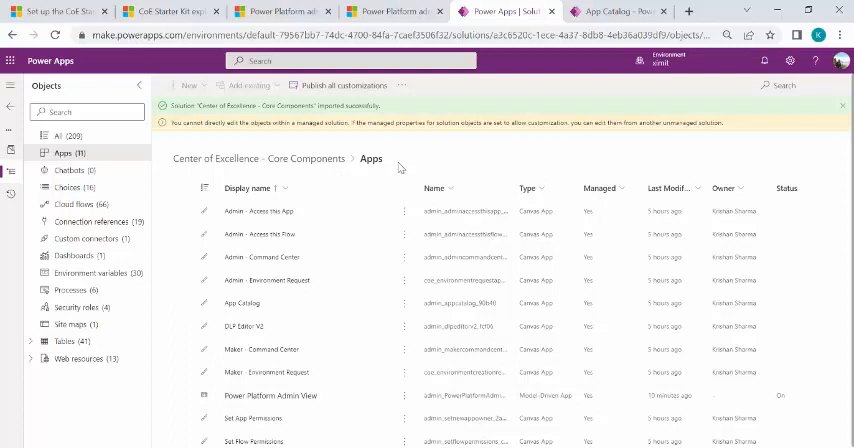
mouse_move(383, 167)
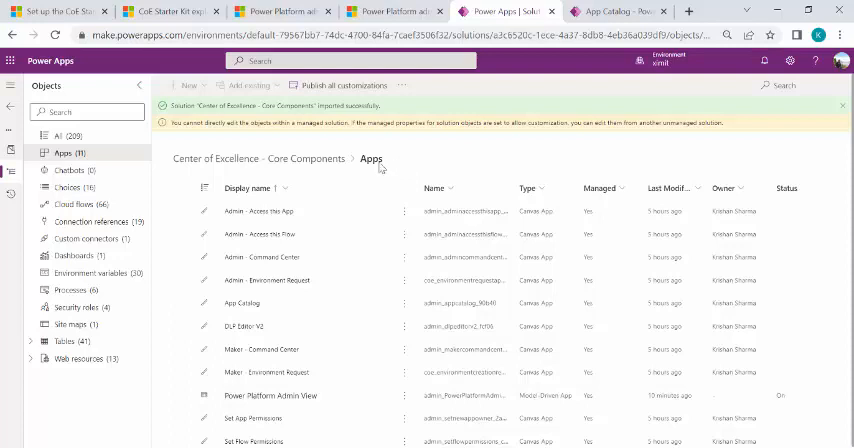
mouse_move(427, 160)
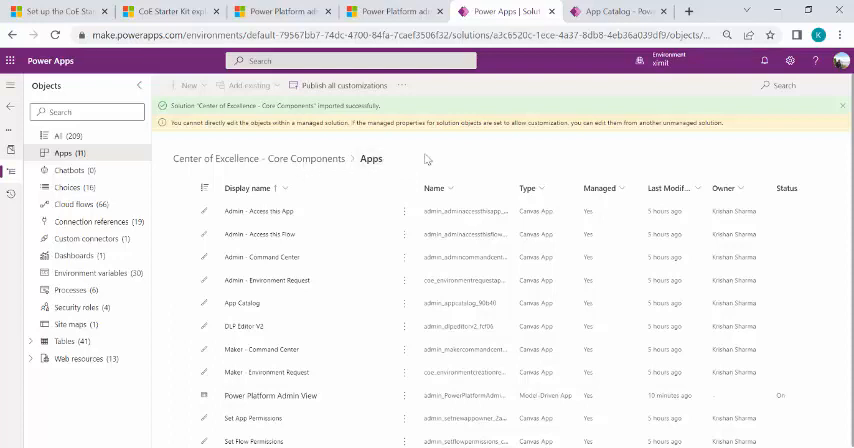
mouse_move(487, 167)
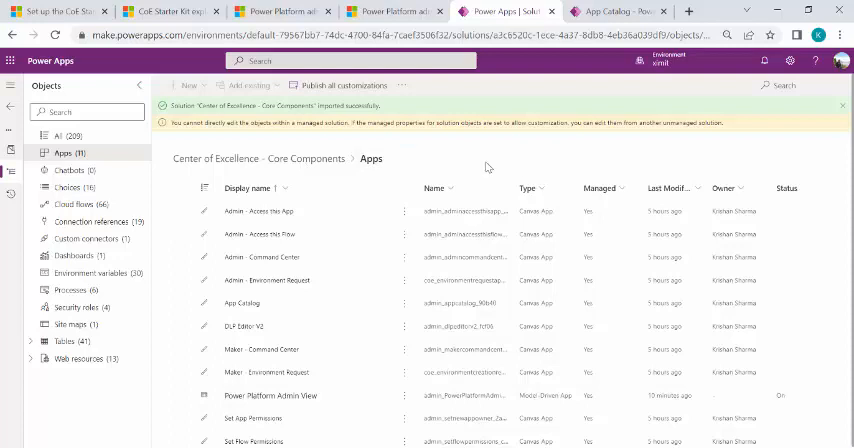